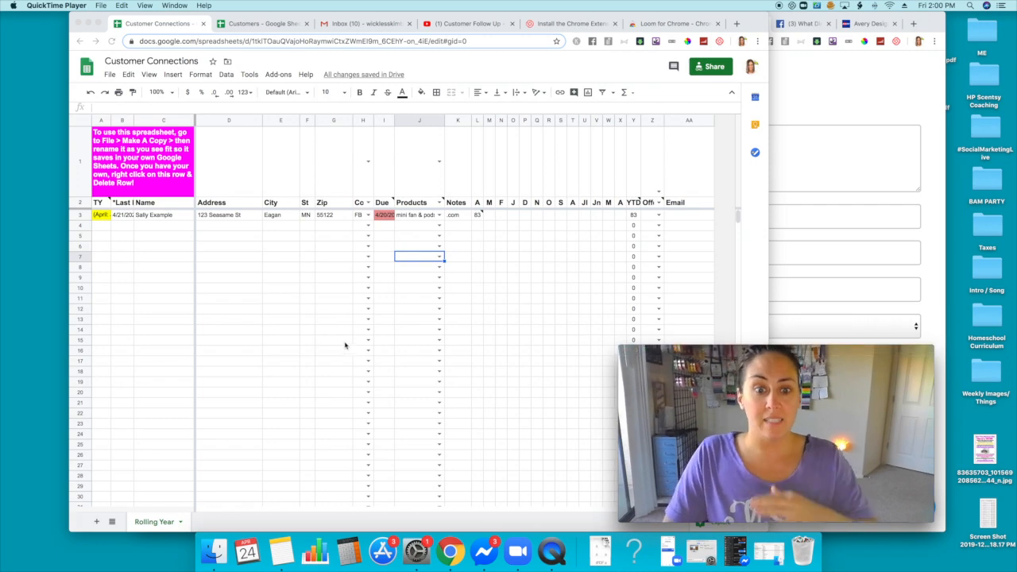
pyautogui.moveTo(368, 343)
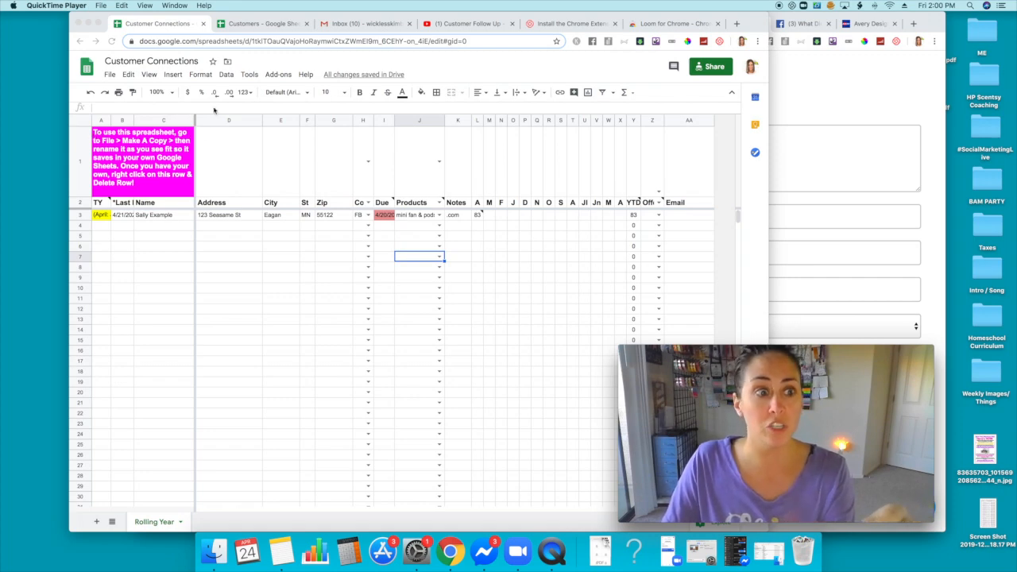
# Add 'something else' after FBUG in the Co column's data-validation dropdown list and save.
pyautogui.click(108, 74)
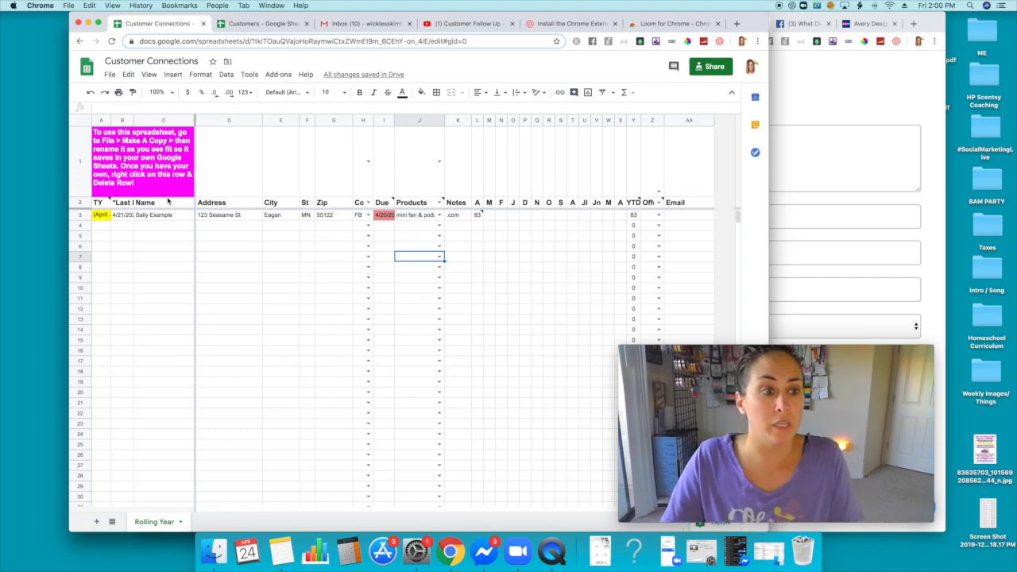
pyautogui.moveTo(298, 260)
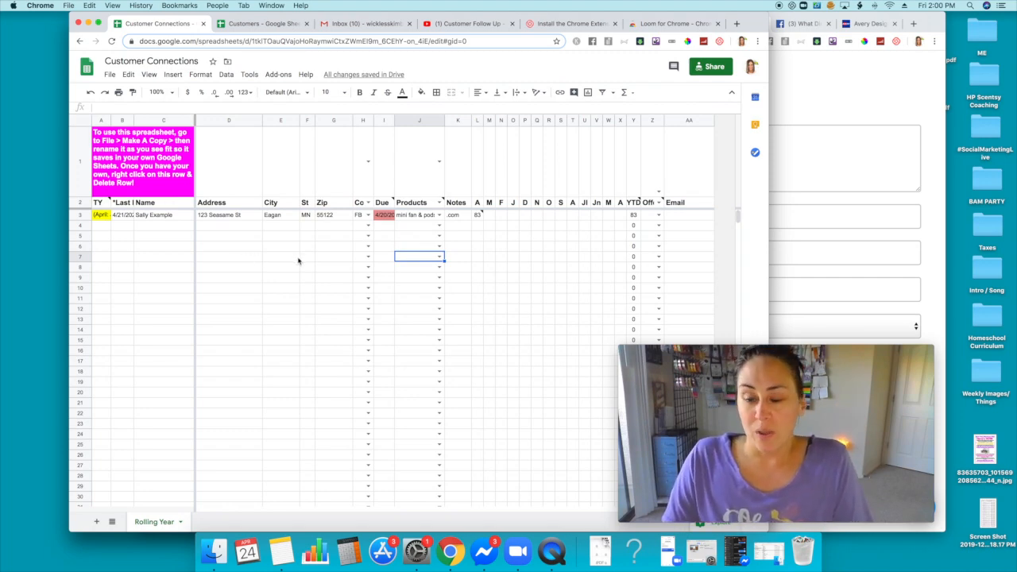
pyautogui.moveTo(98, 259)
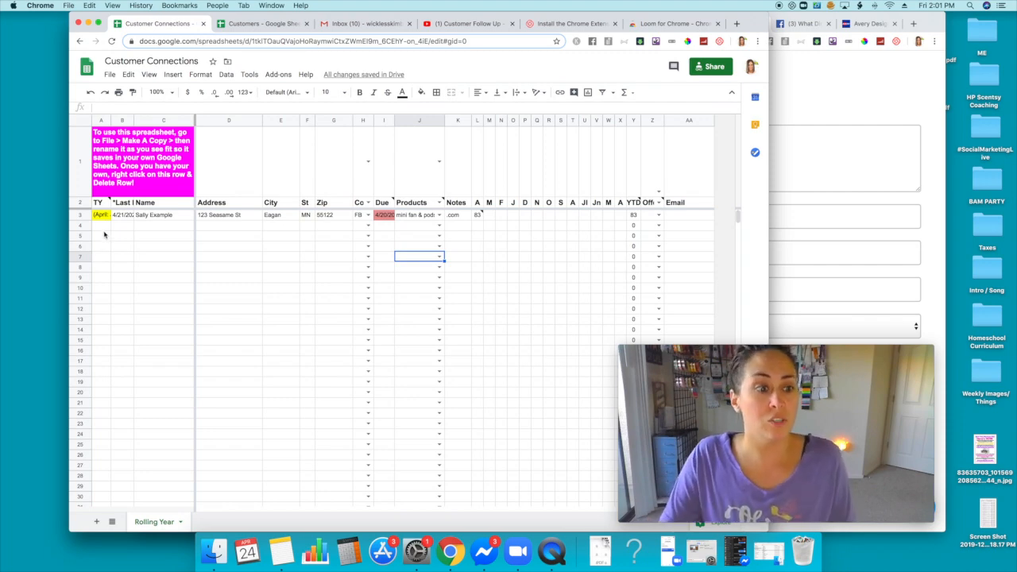
pyautogui.click(102, 215)
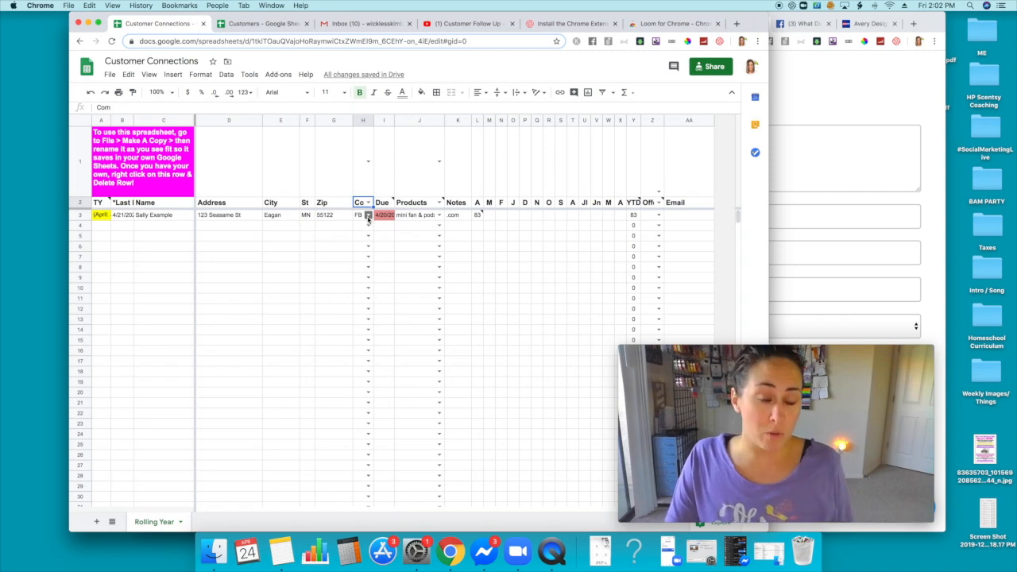
pyautogui.click(367, 215)
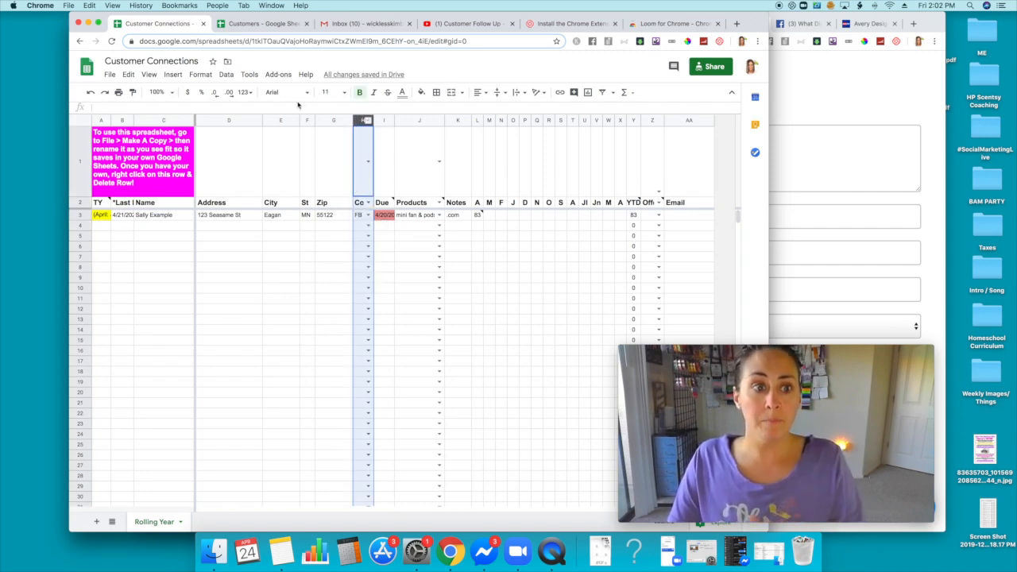
pyautogui.click(226, 75)
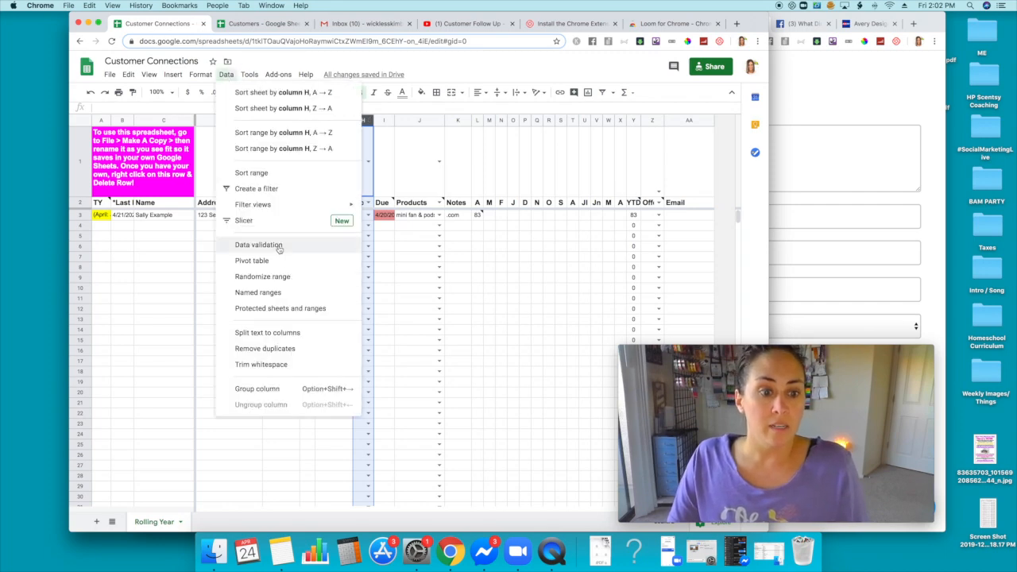
pyautogui.click(258, 245)
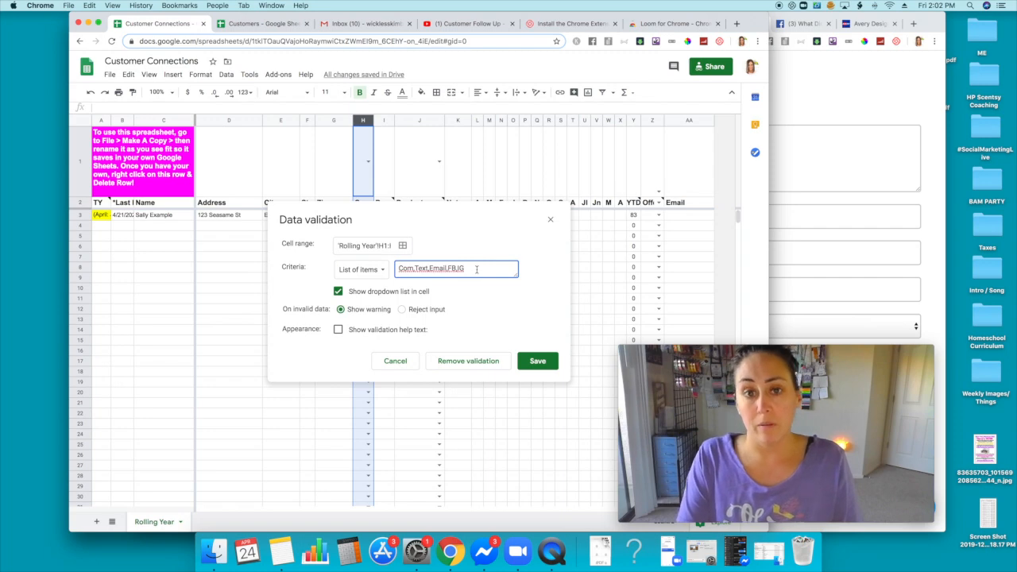
pyautogui.write('something else')
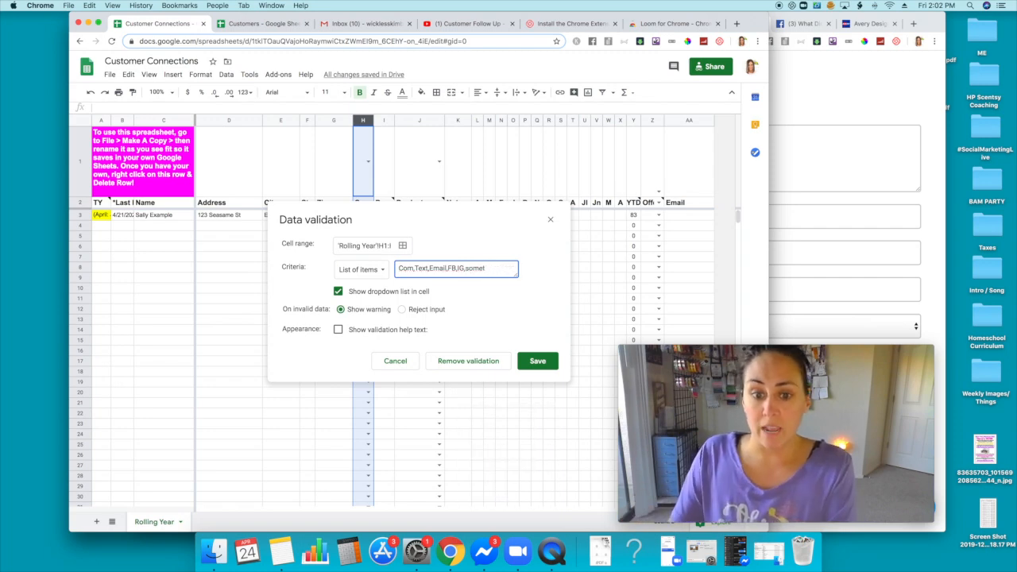
pyautogui.press('backspace')
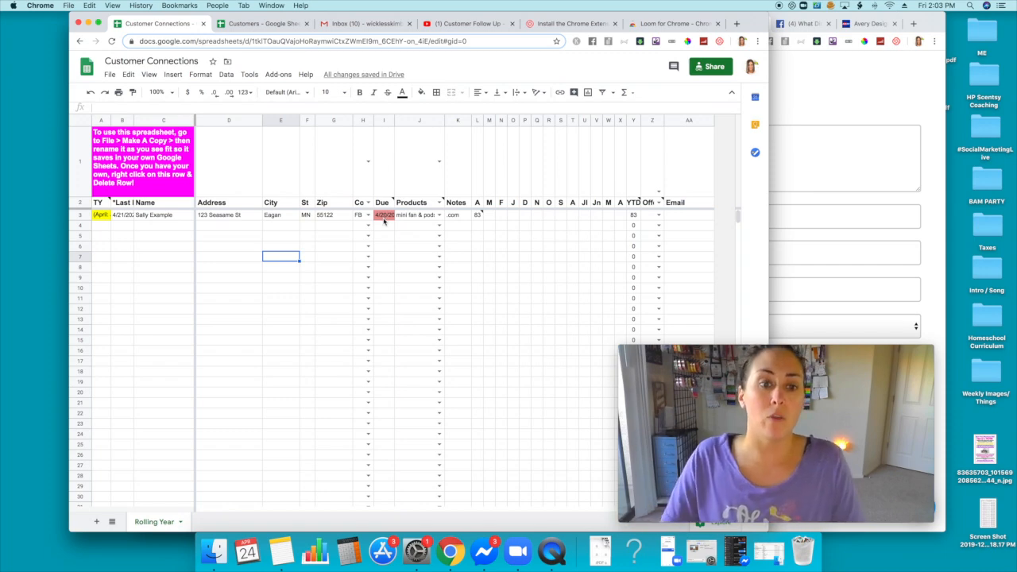
pyautogui.click(384, 214)
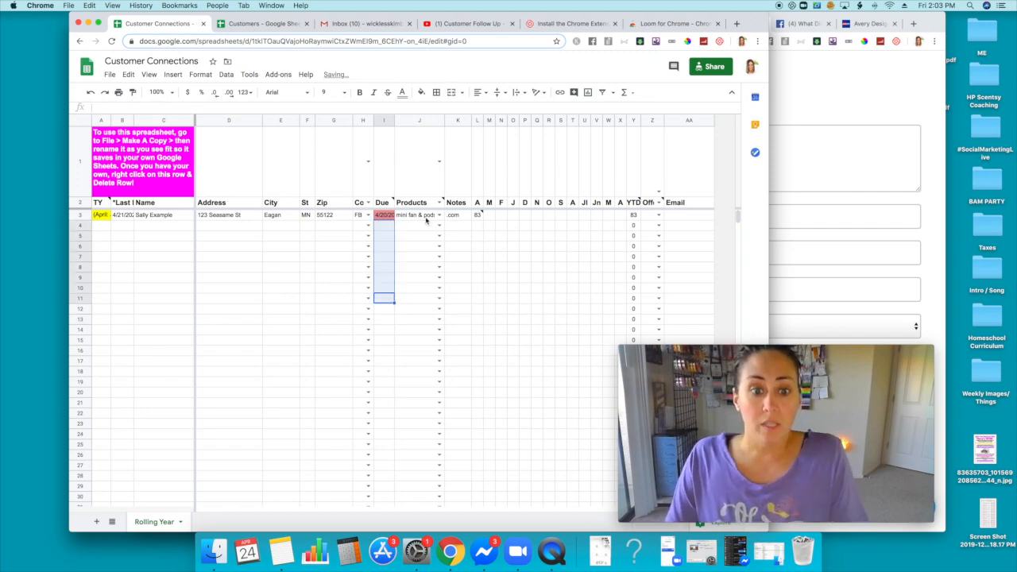
# Change Sally Example's Products cell from 'mini fan & pods' to 'Products' via its dropdown.
pyautogui.click(419, 214)
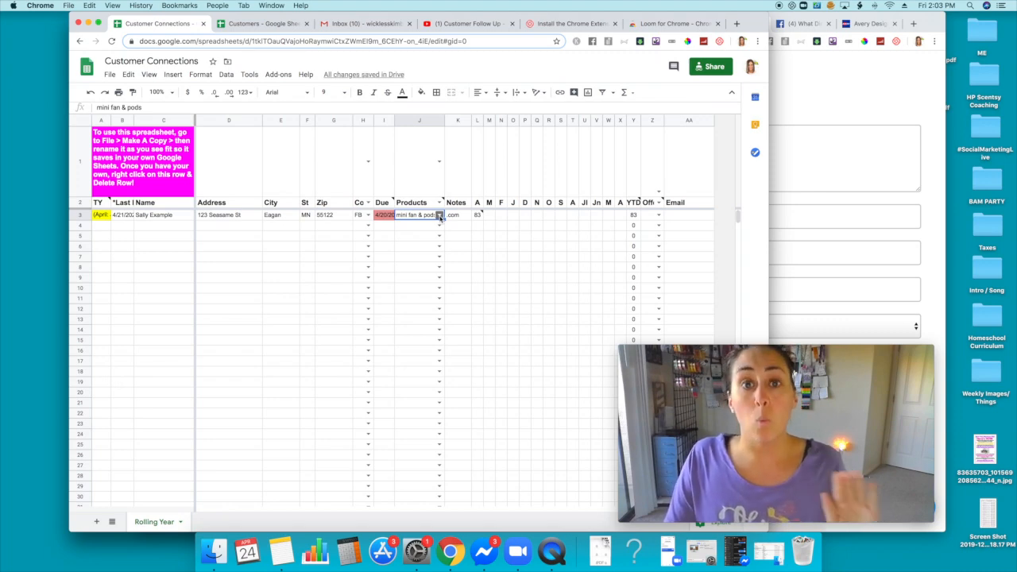
pyautogui.click(419, 215)
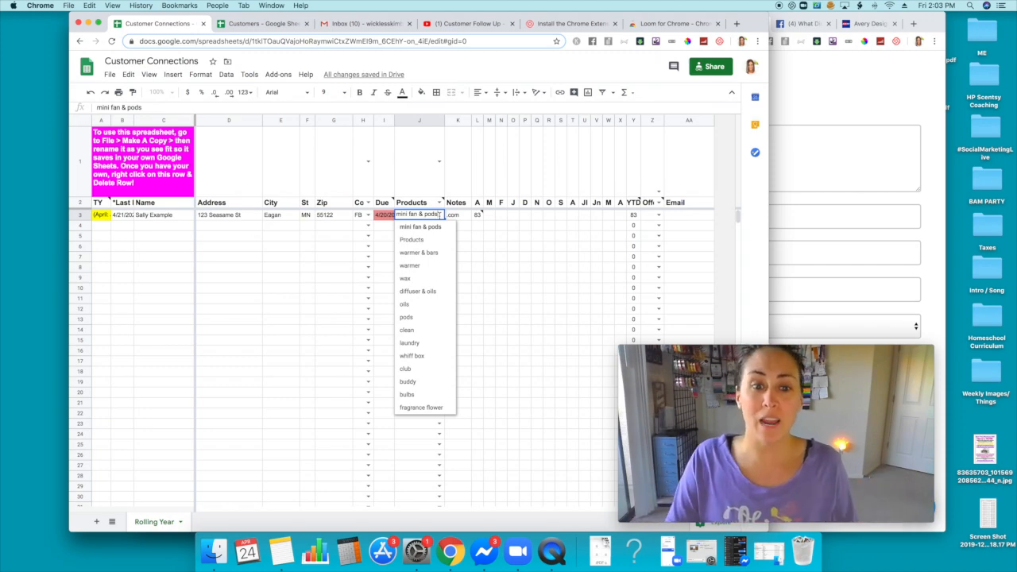
pyautogui.click(412, 238)
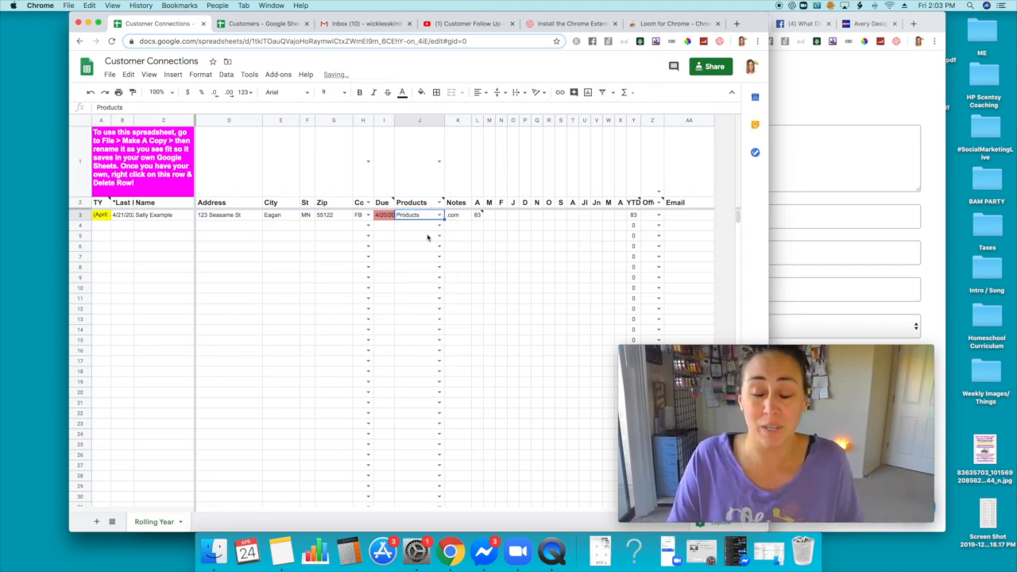
pyautogui.click(438, 214)
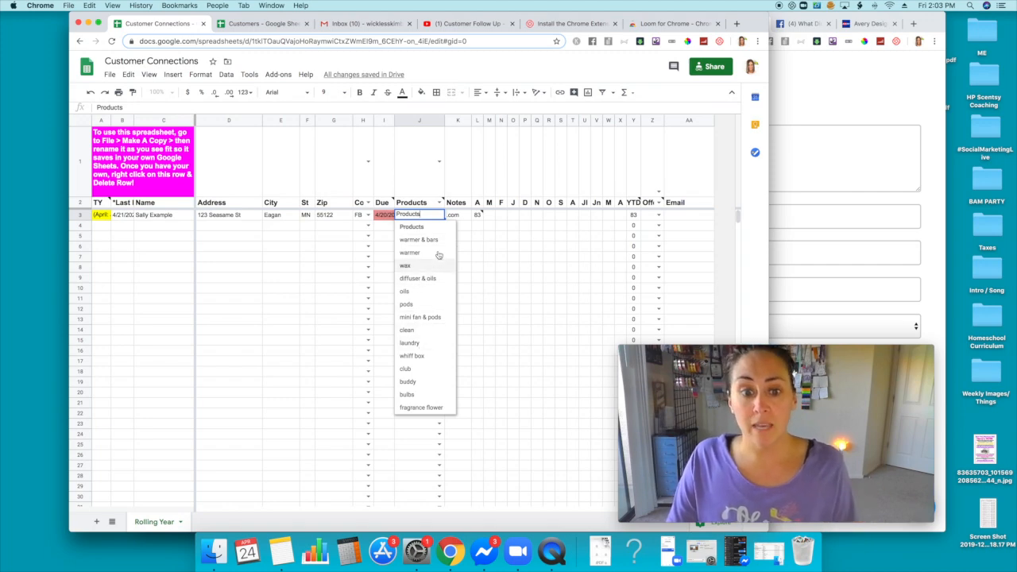
pyautogui.click(411, 226)
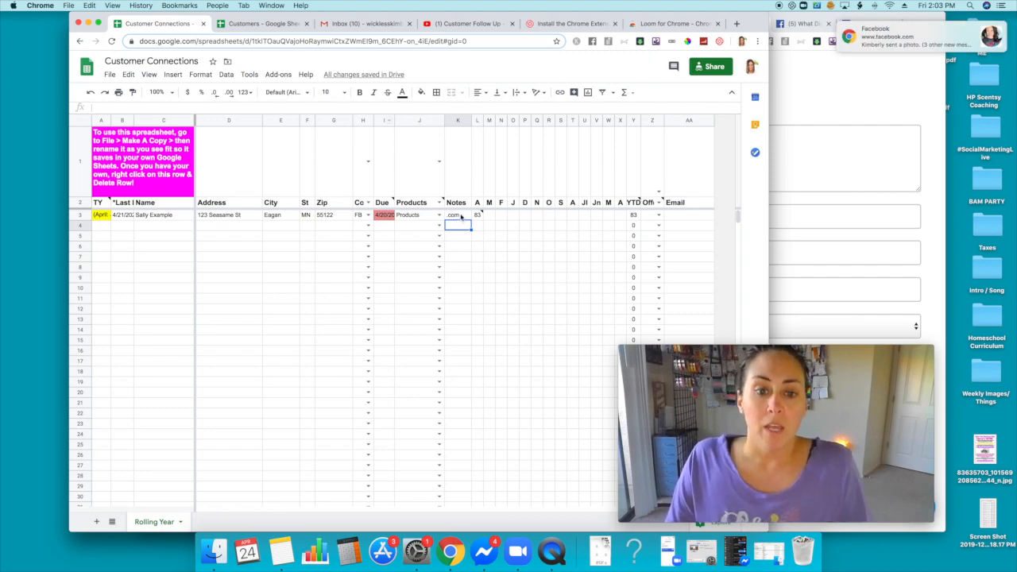
pyautogui.click(458, 214)
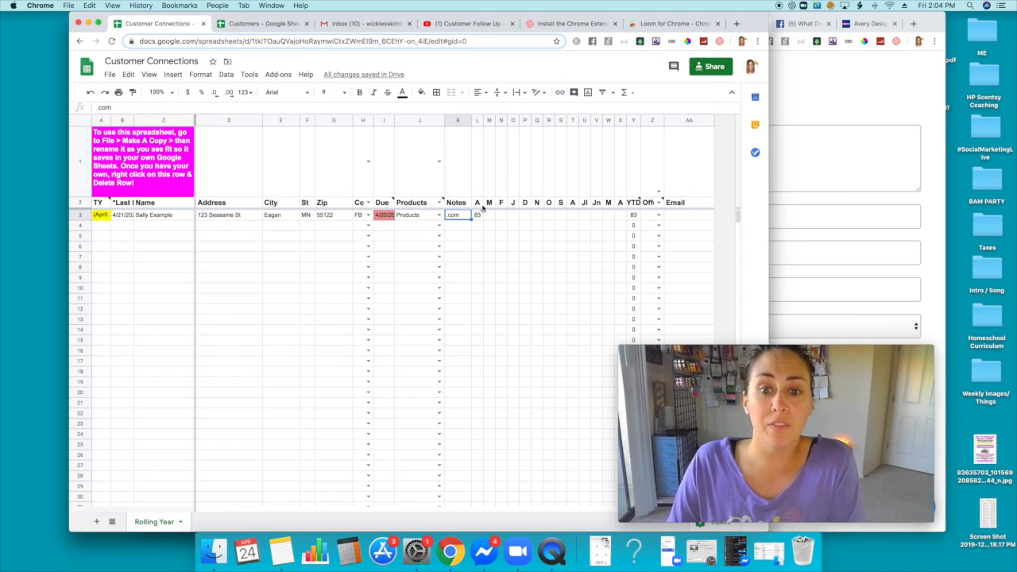
pyautogui.moveTo(597, 205)
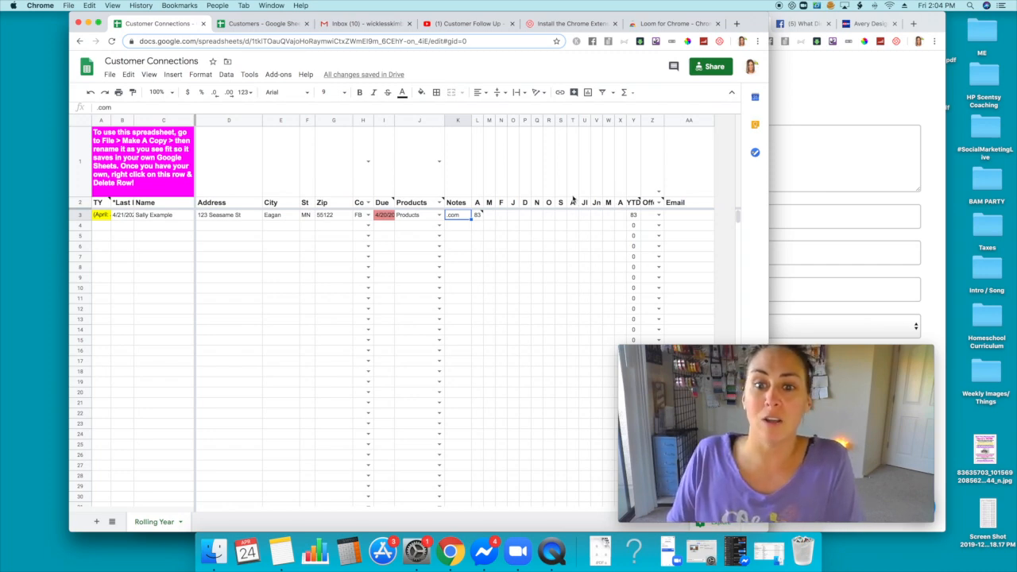
pyautogui.moveTo(553, 214)
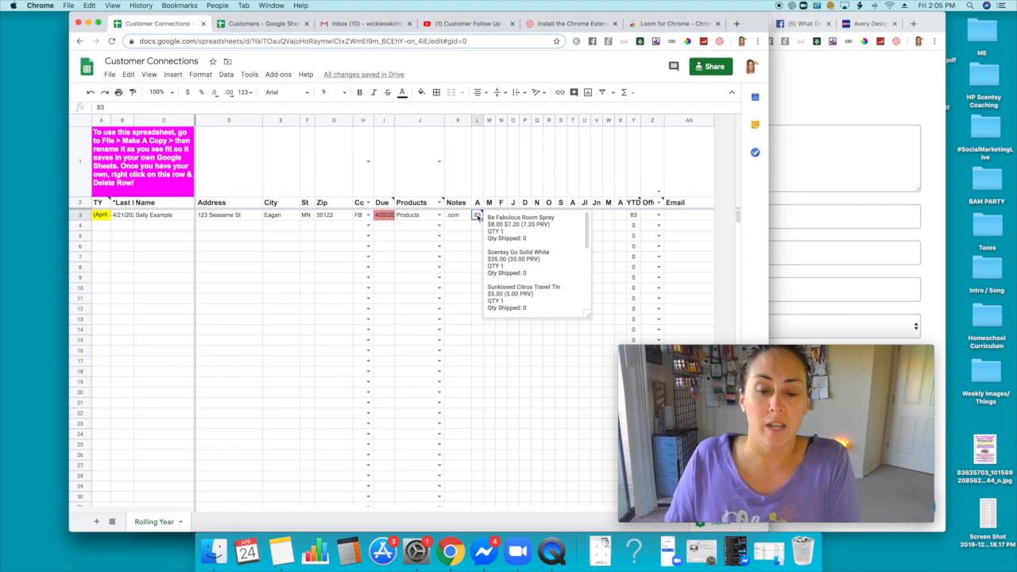
pyautogui.rightClick(477, 214)
pyautogui.write('type here')
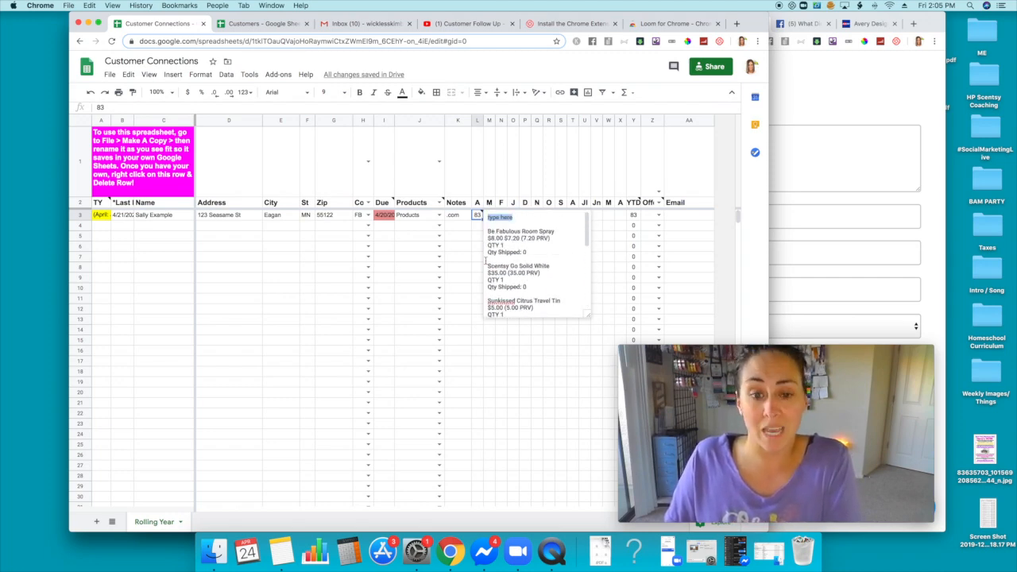
pyautogui.click(457, 226)
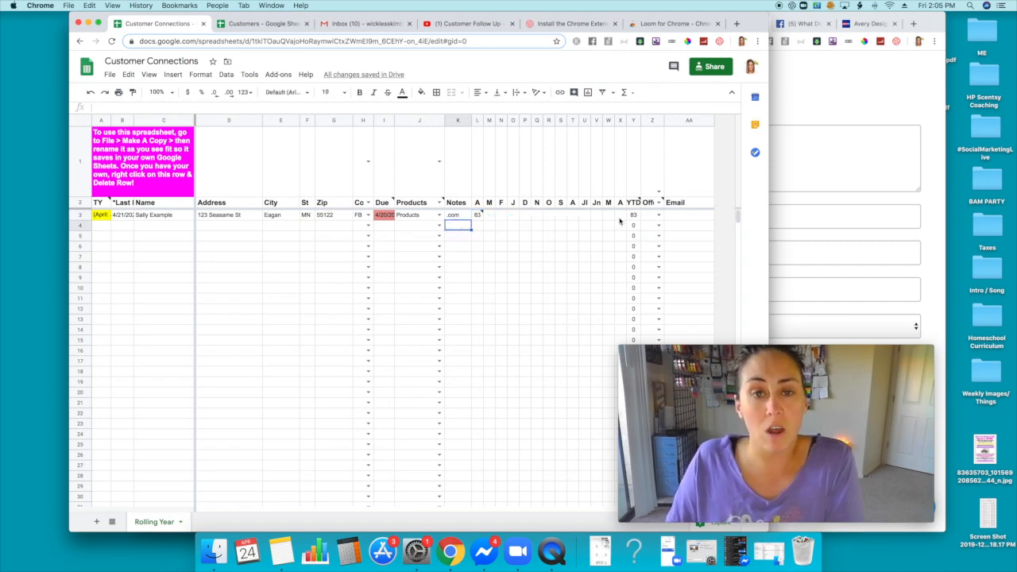
pyautogui.moveTo(522, 222)
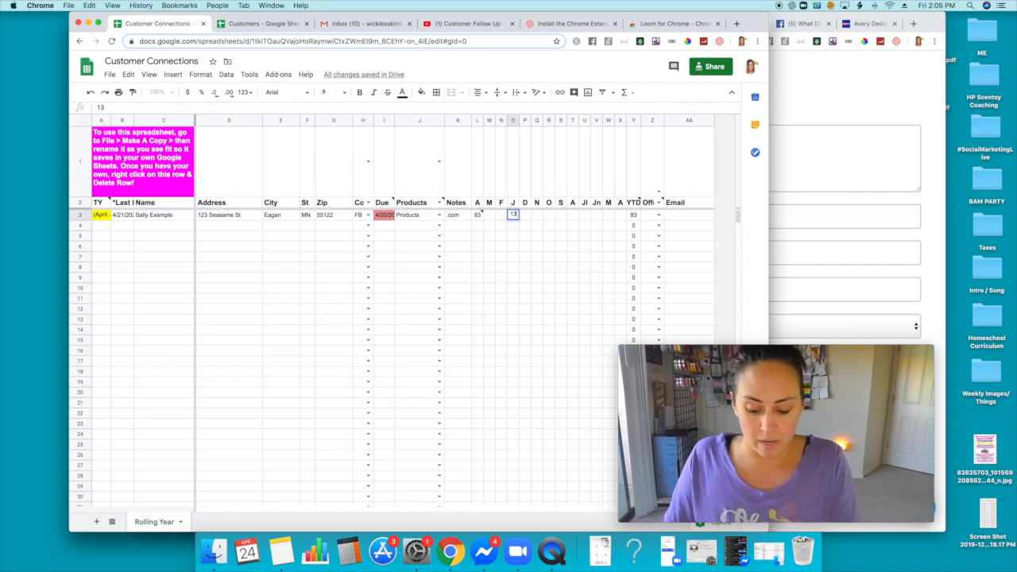
pyautogui.write('130')
pyautogui.click(595, 214)
pyautogui.write('15')
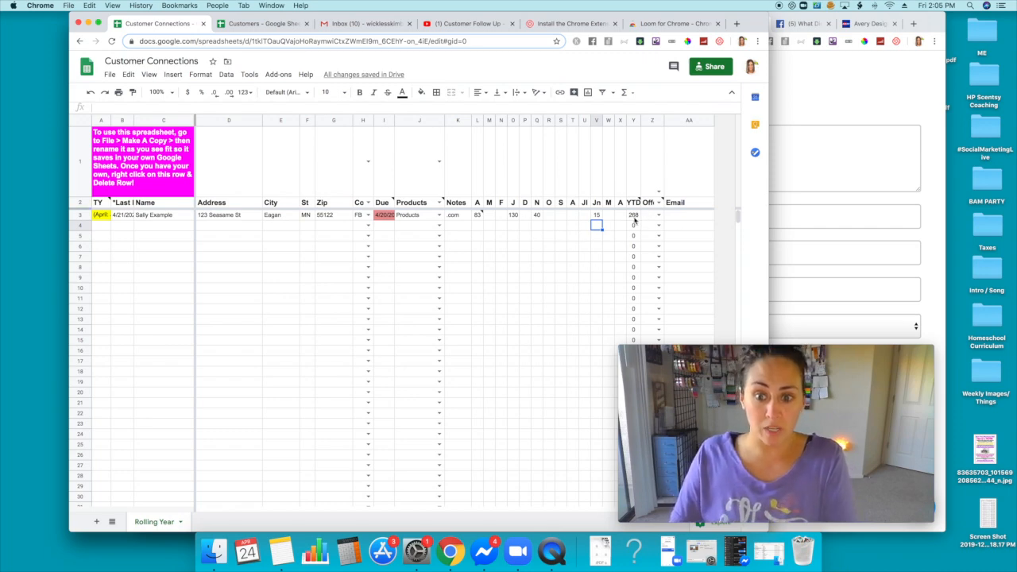
pyautogui.moveTo(483, 216)
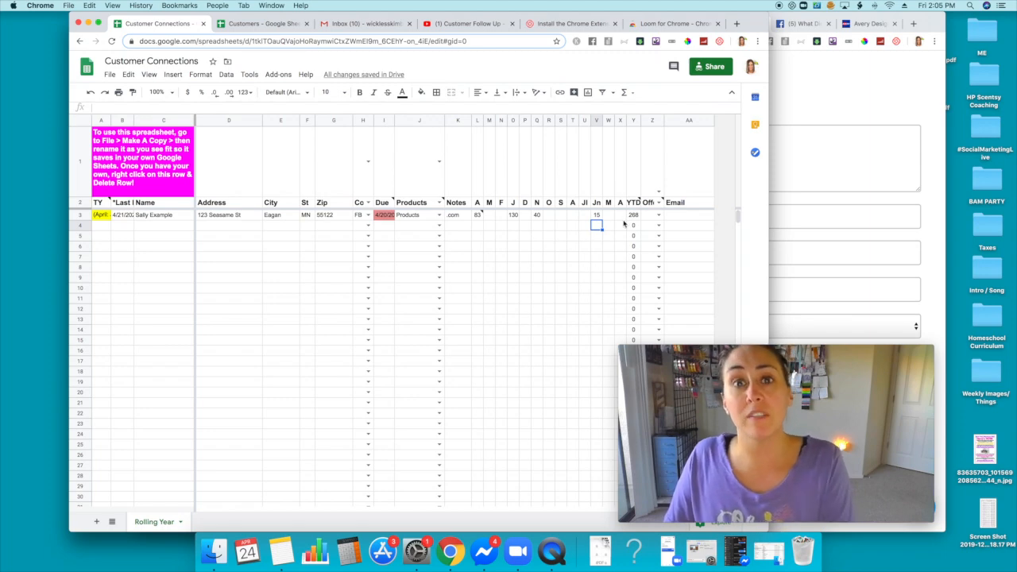
pyautogui.moveTo(540, 229)
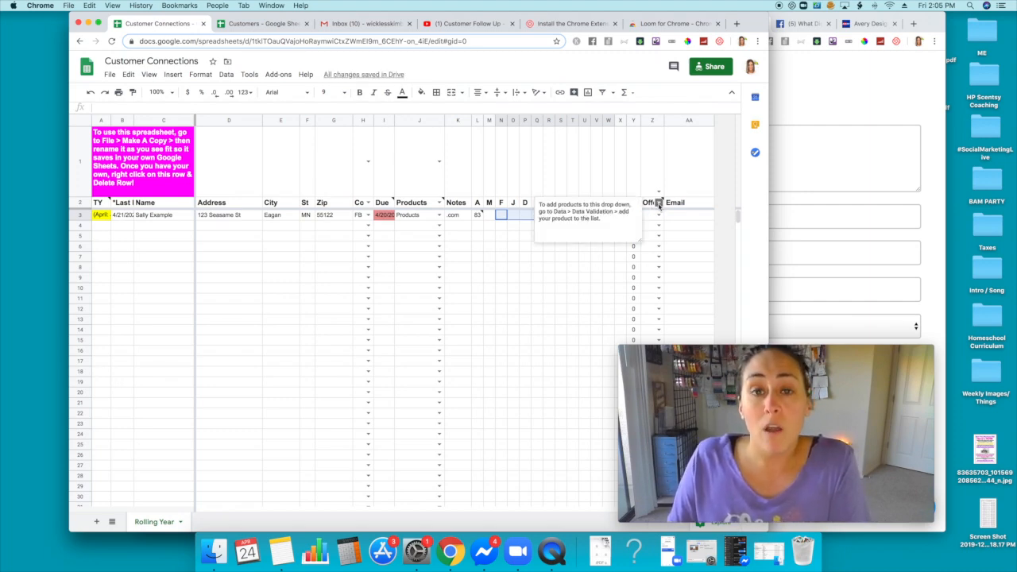
# Select the example customer's Email cell with the Pirate Ship form showing beside the sheet.
pyautogui.click(657, 215)
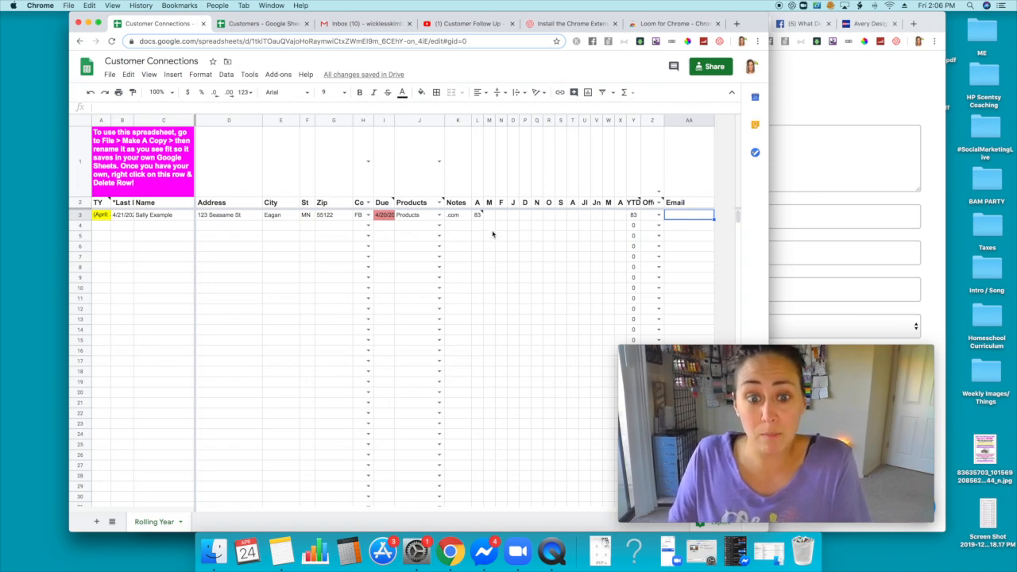
pyautogui.moveTo(569, 227)
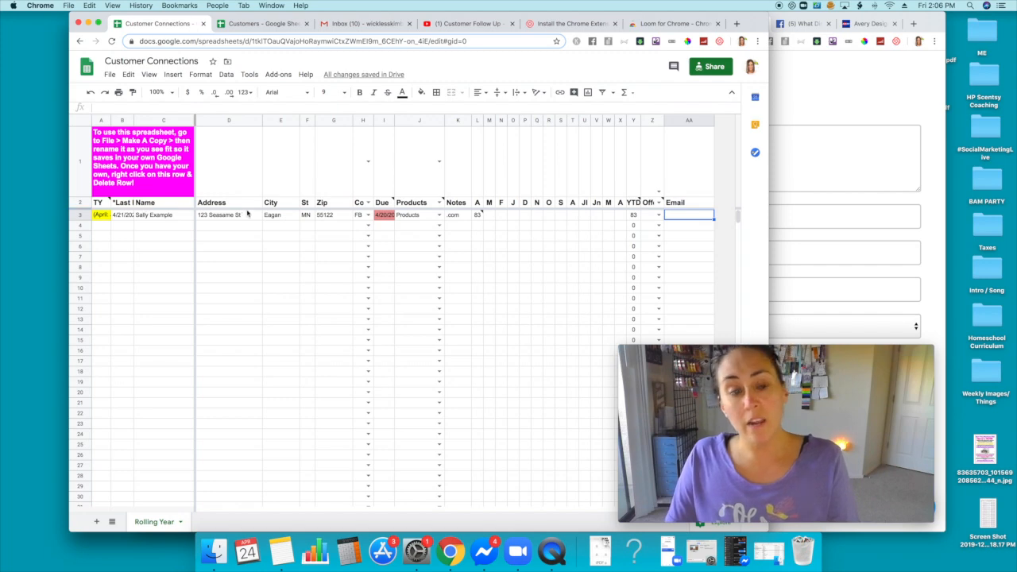
pyautogui.moveTo(272, 240)
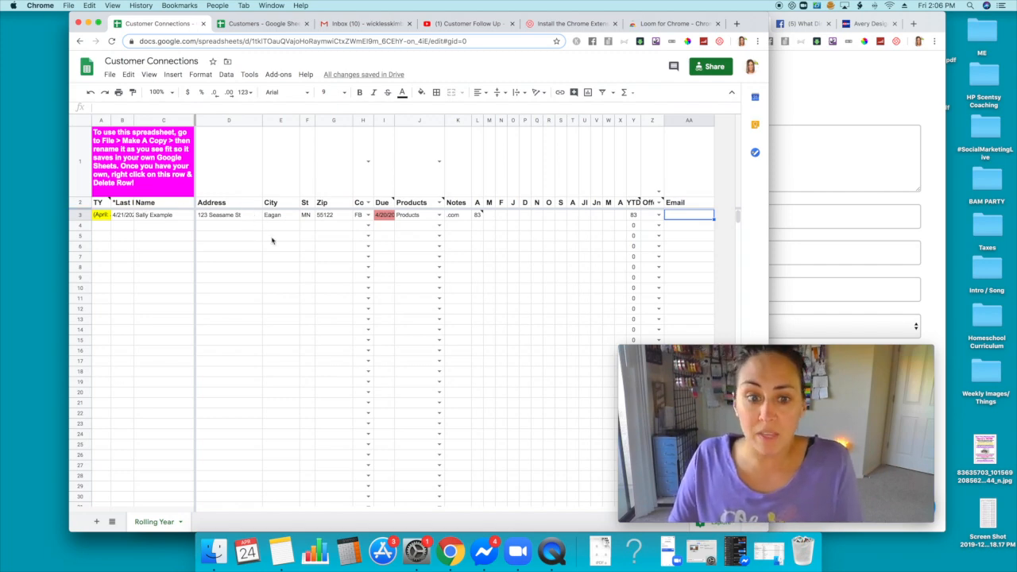
pyautogui.scroll(-3)
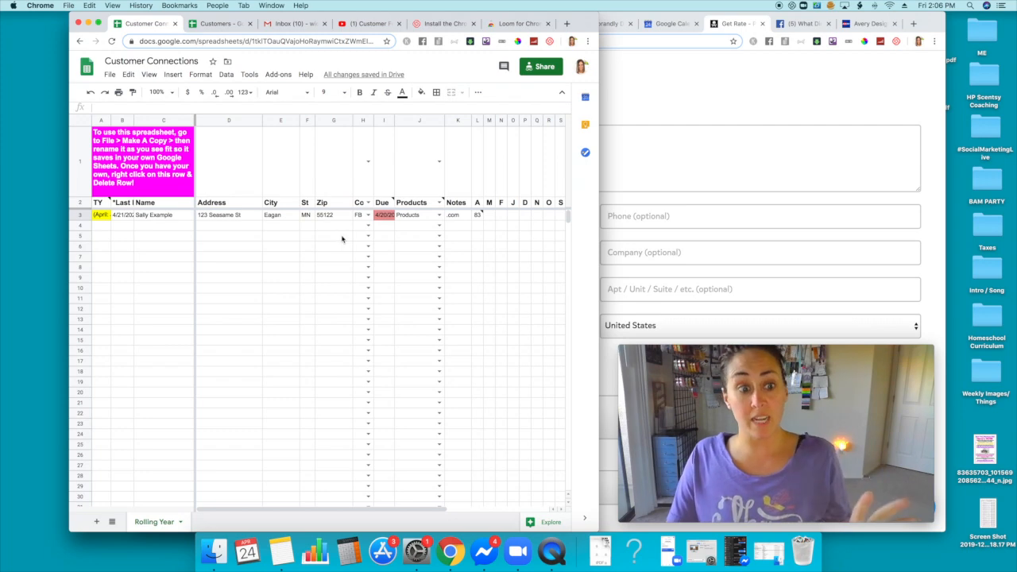
pyautogui.moveTo(601, 238)
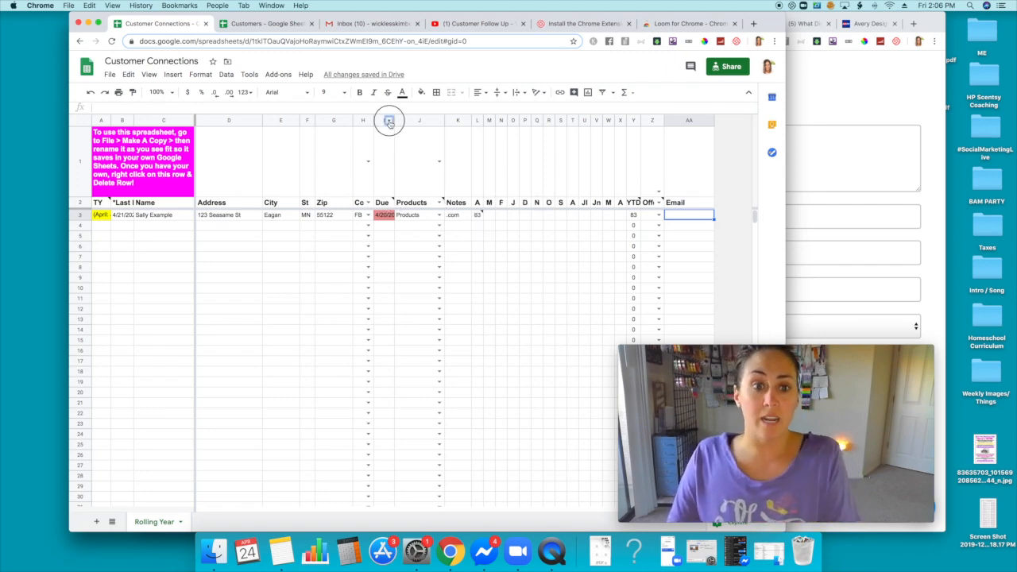
# Change Sally Example's follow-up Due date from 4/20 to 5/20 so the cell turns green.
pyautogui.rightClick(389, 121)
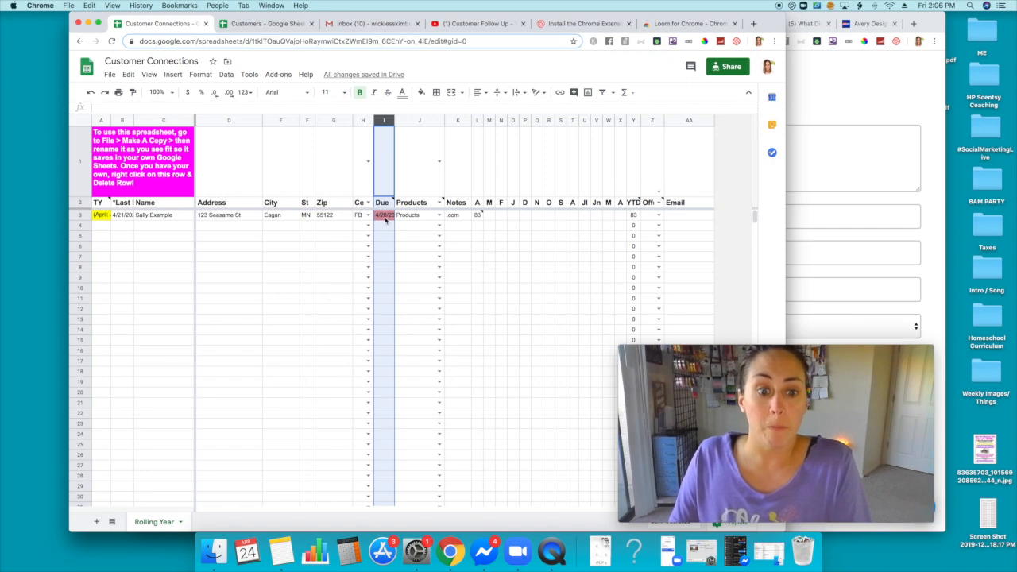
pyautogui.click(384, 267)
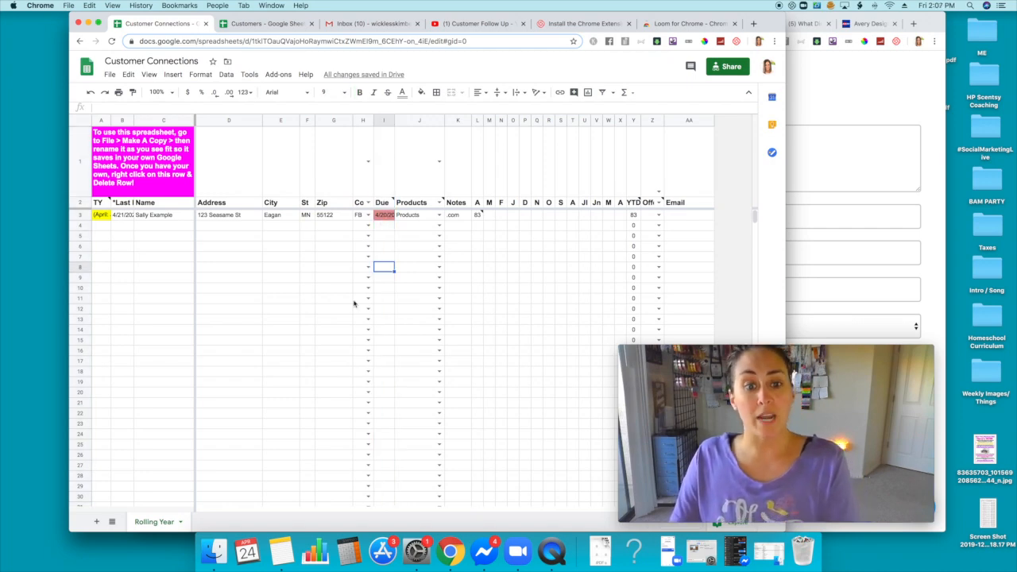
pyautogui.click(384, 215)
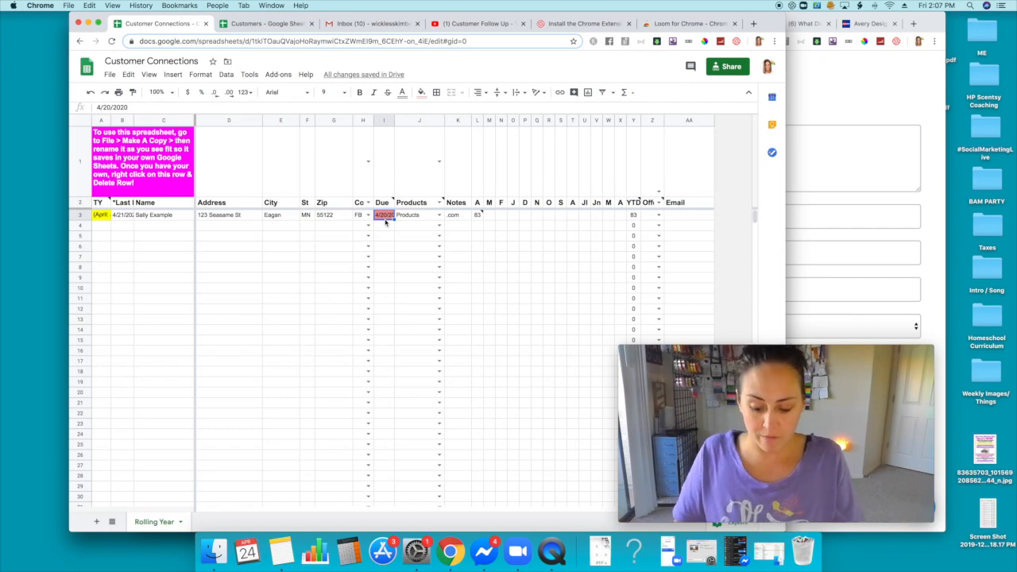
pyautogui.write('5/20')
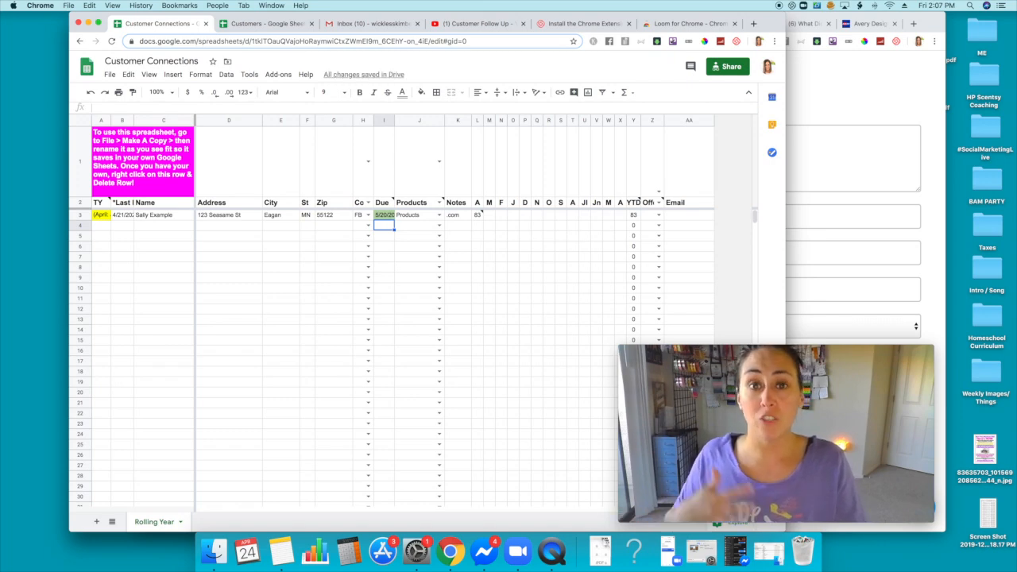
pyautogui.click(164, 256)
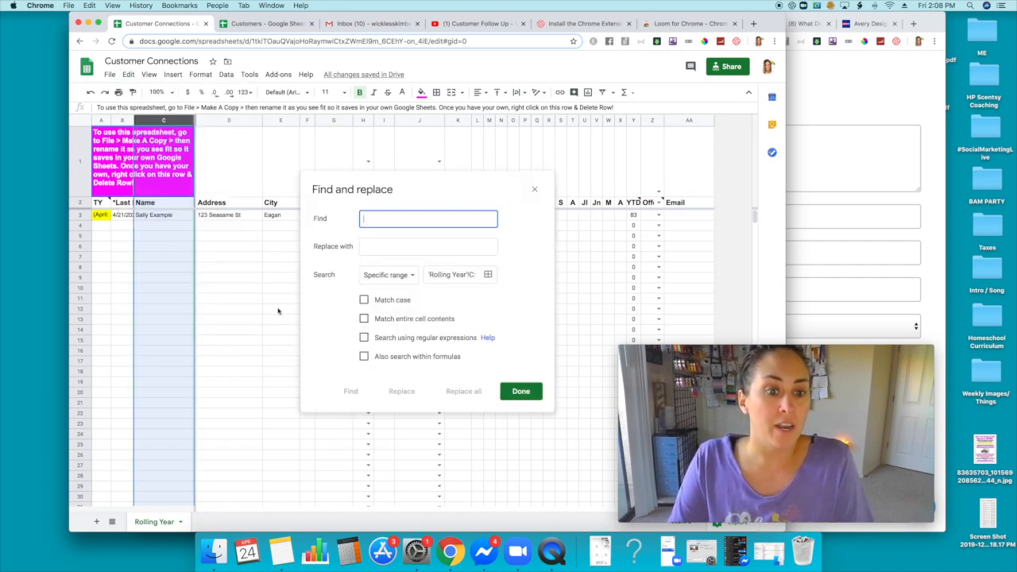
# Search the sheet for 'Sally' with Find and replace, locate her entry, then finish.
pyautogui.write('Sally')
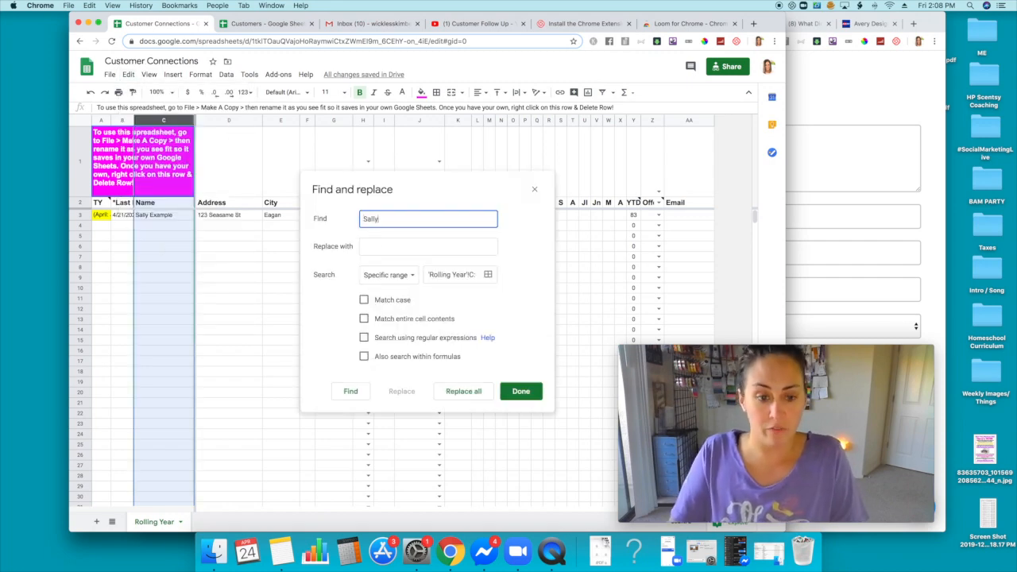
pyautogui.click(349, 391)
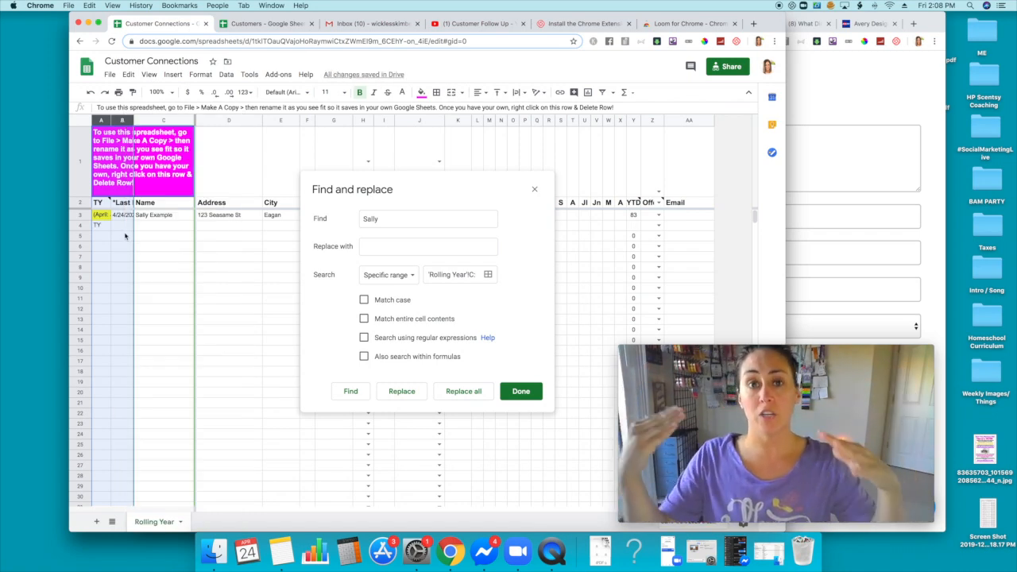
pyautogui.click(521, 391)
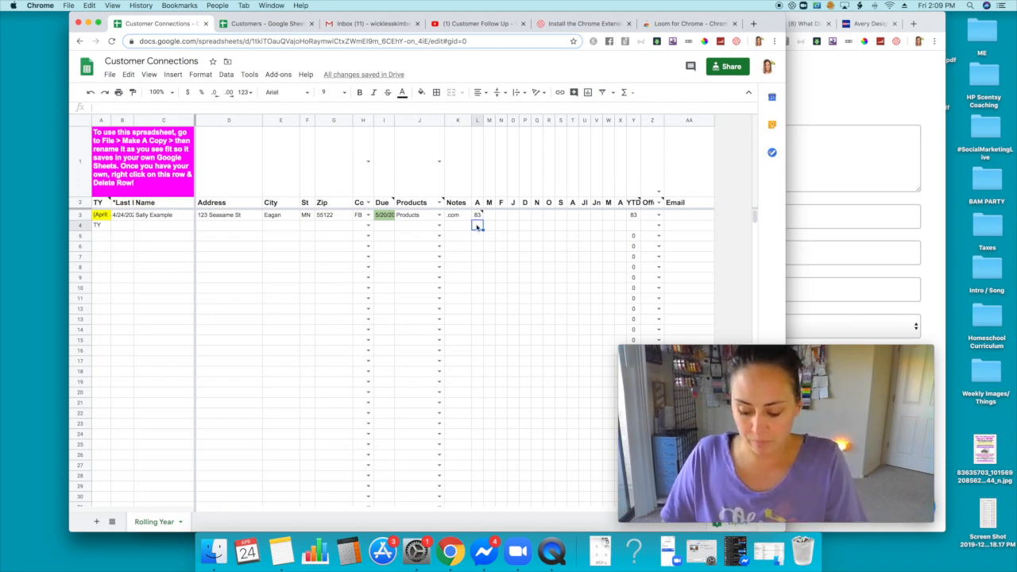
# Enter monthly amounts 20 and 17, then insert a blank column right of the last column.
pyautogui.write('20')
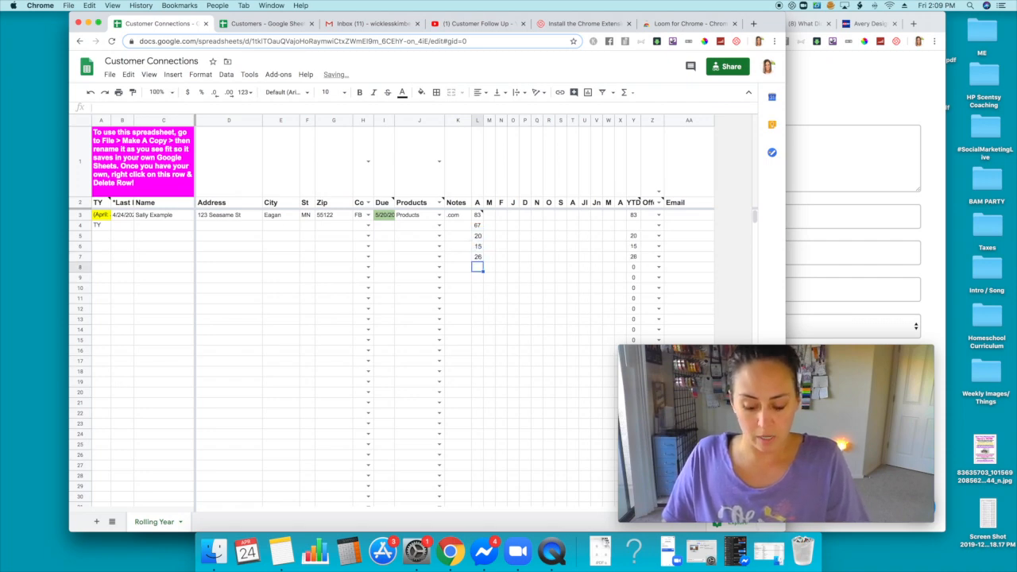
pyautogui.write('17')
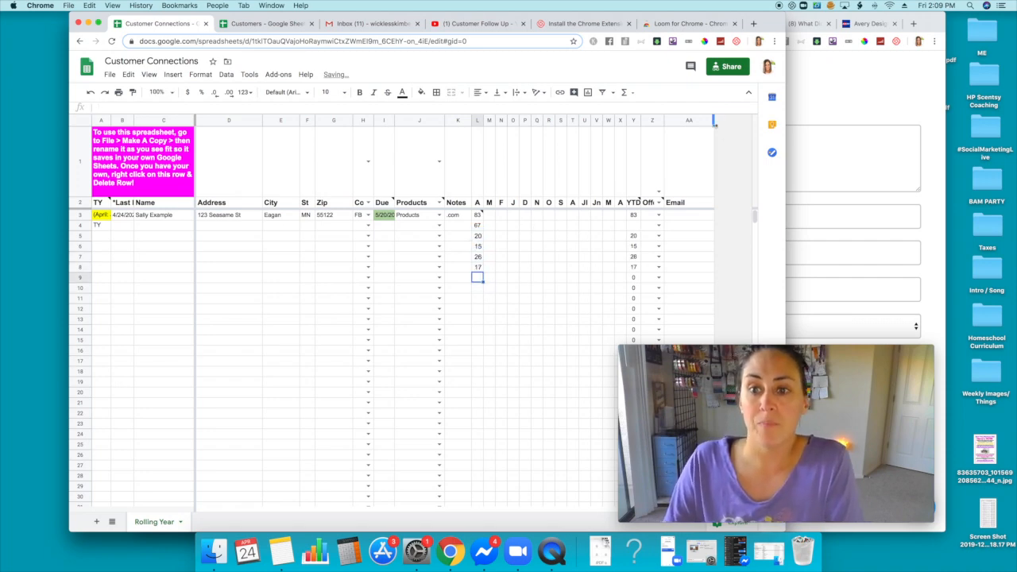
pyautogui.rightClick(690, 121)
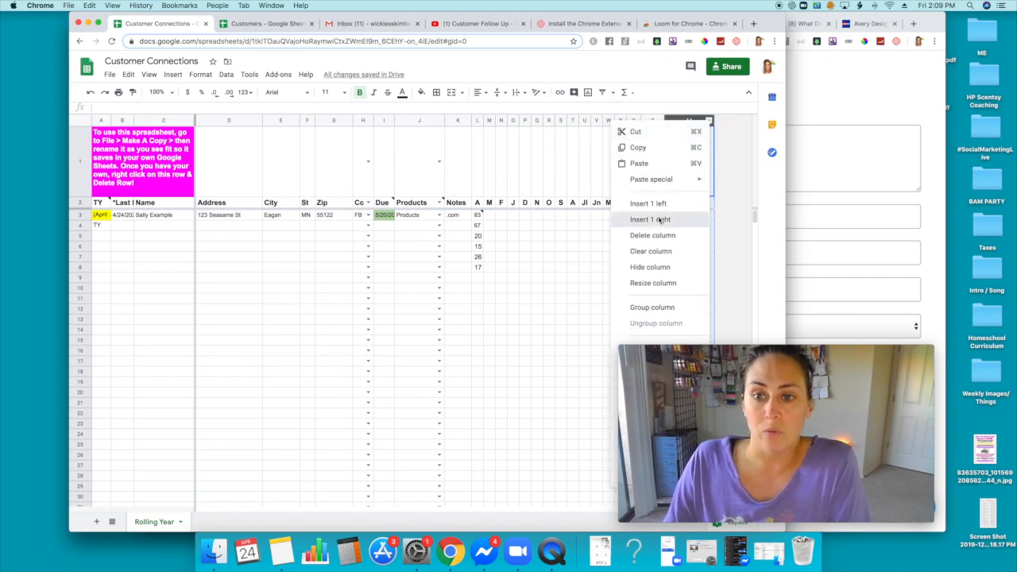
pyautogui.click(650, 219)
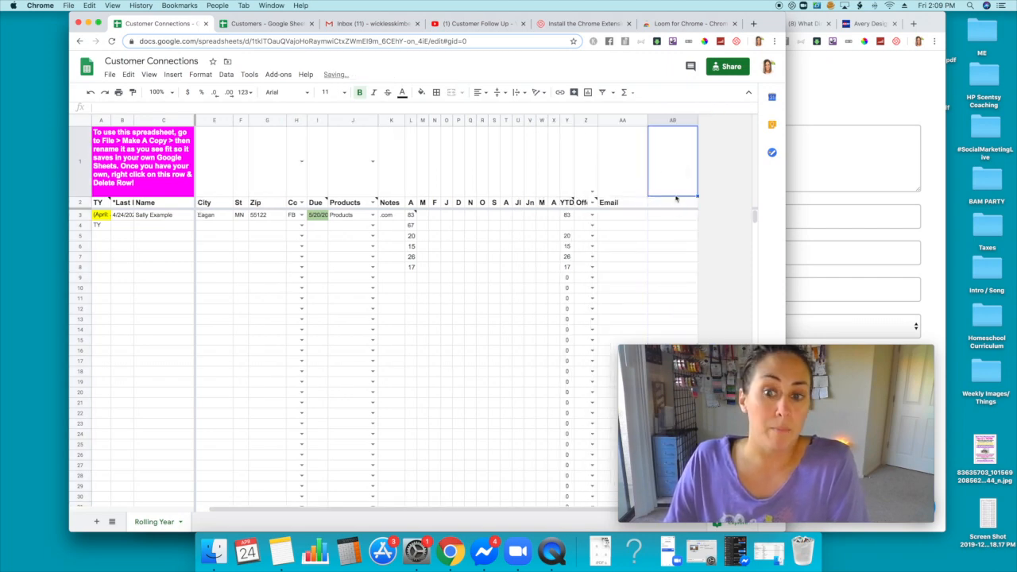
pyautogui.click(672, 202)
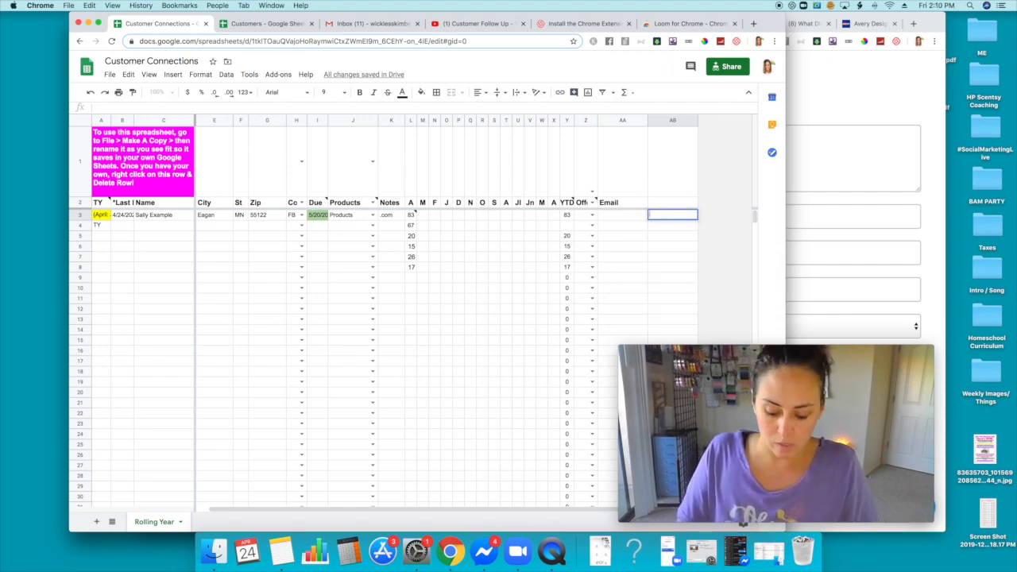
# Enter an average cart-size formula =sum( over the month's six amounts divided by the divisor.
pyautogui.write('=sum')
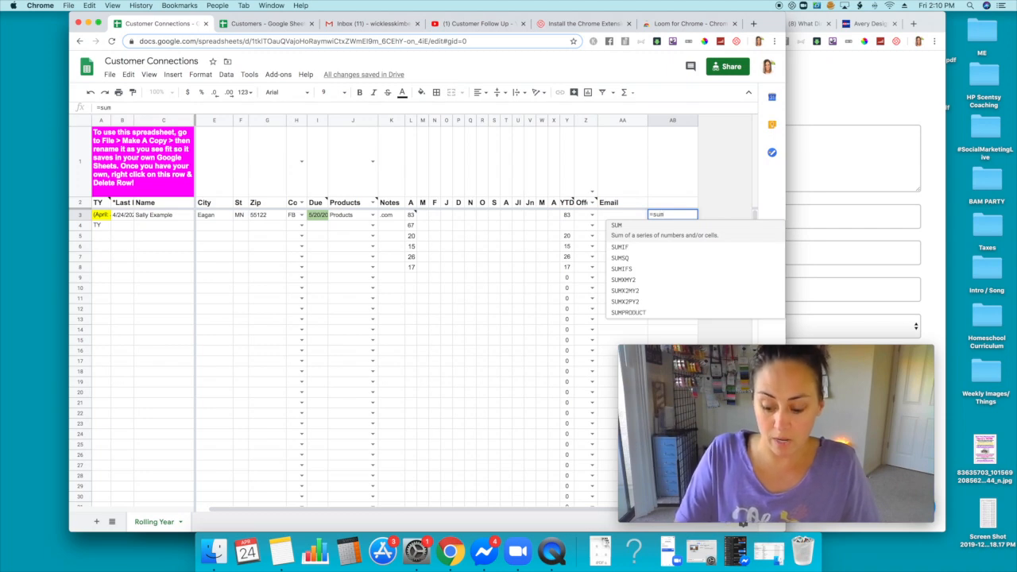
pyautogui.write('(L3')
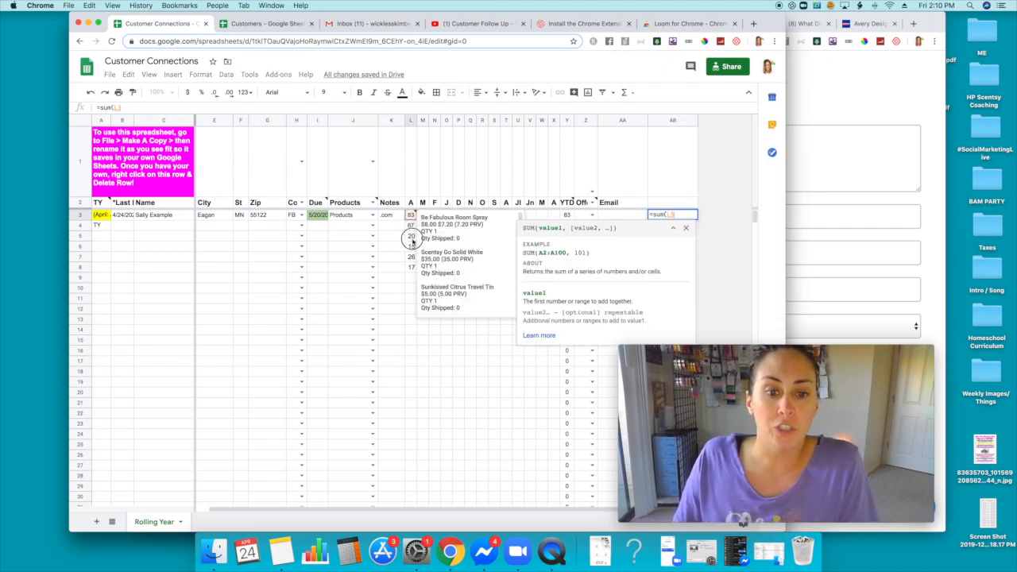
pyautogui.moveTo(410, 215); pyautogui.dragTo(410, 267)
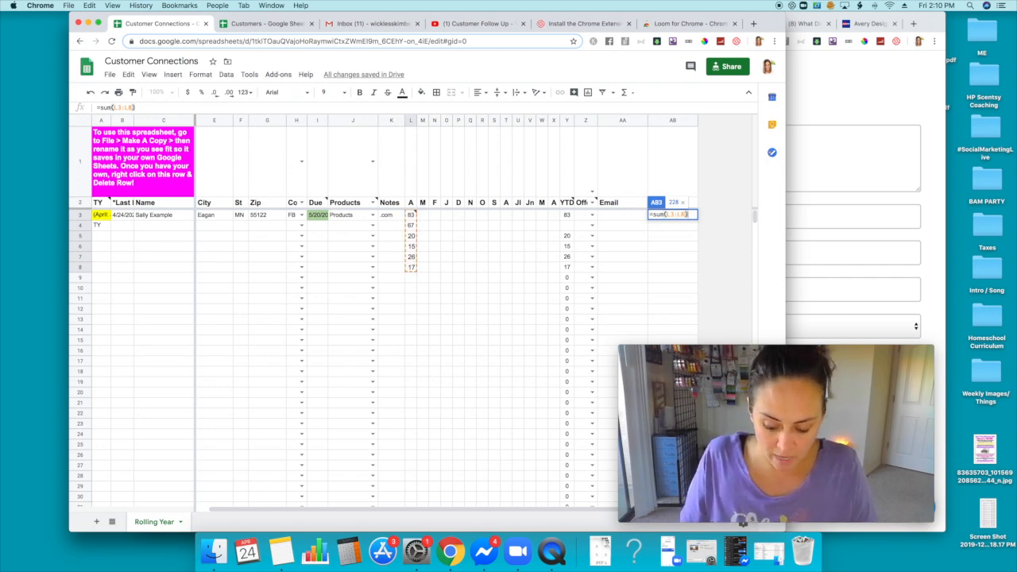
pyautogui.write('/')
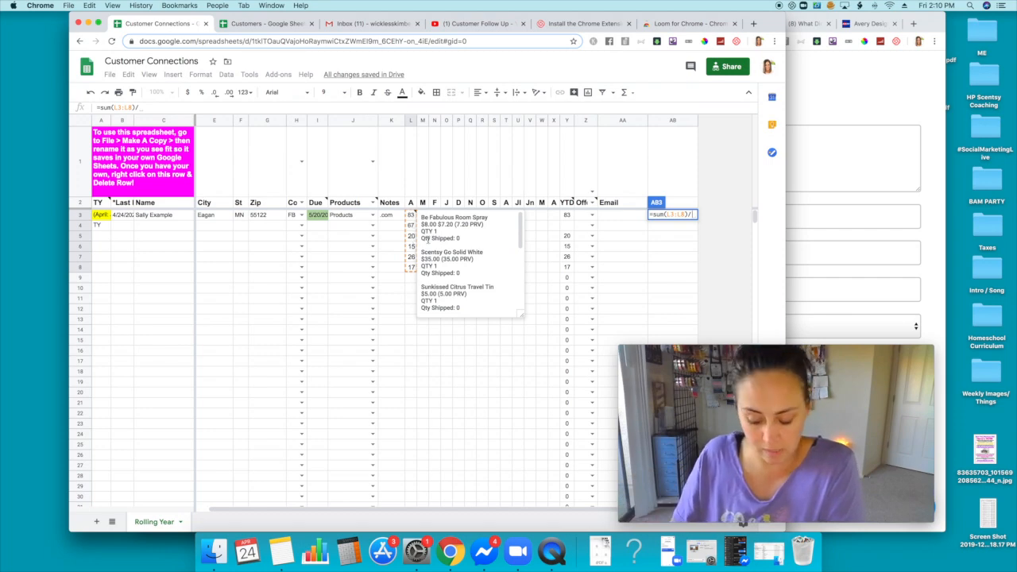
pyautogui.press('enter')
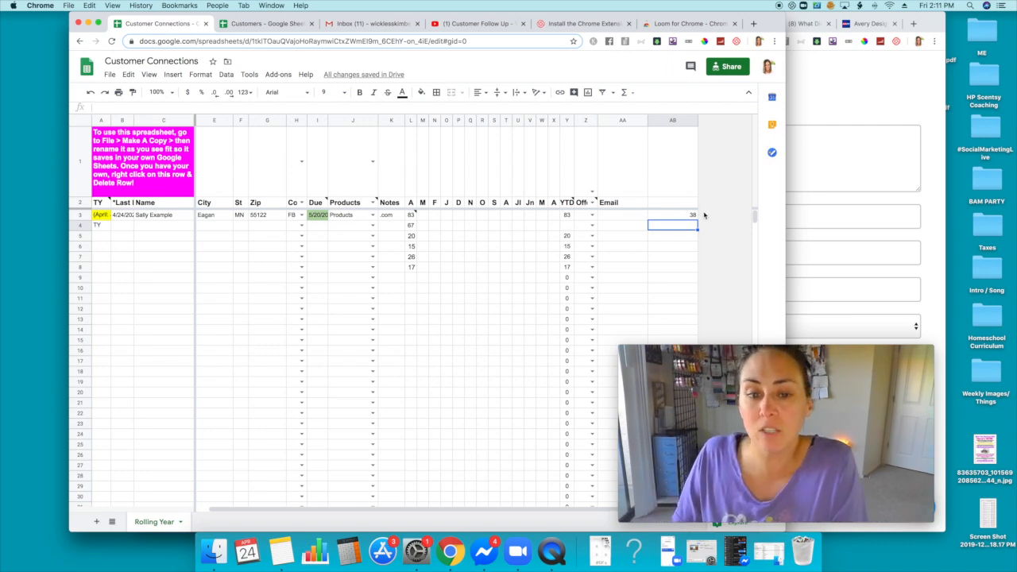
pyautogui.moveTo(550, 263)
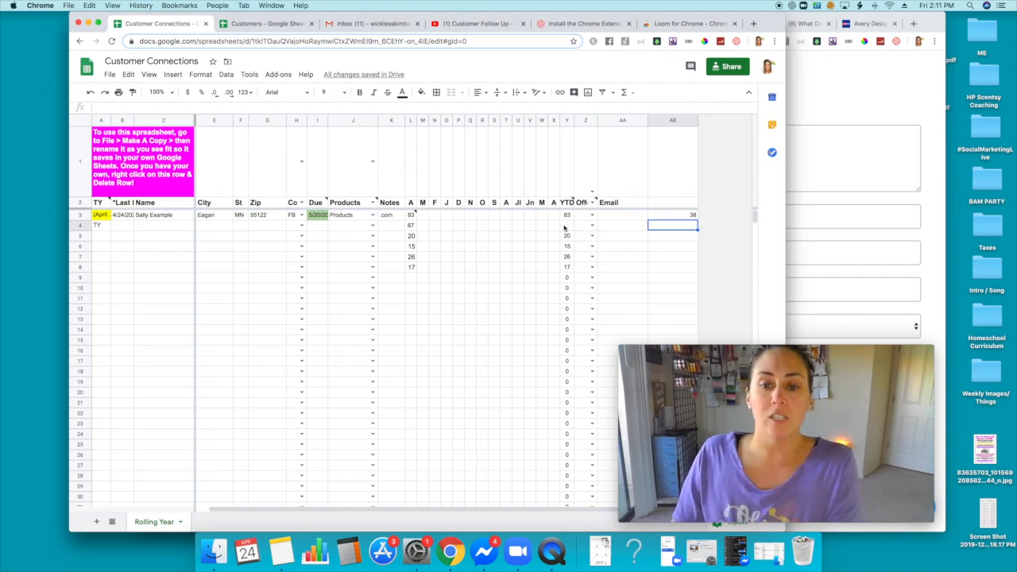
pyautogui.click(566, 214)
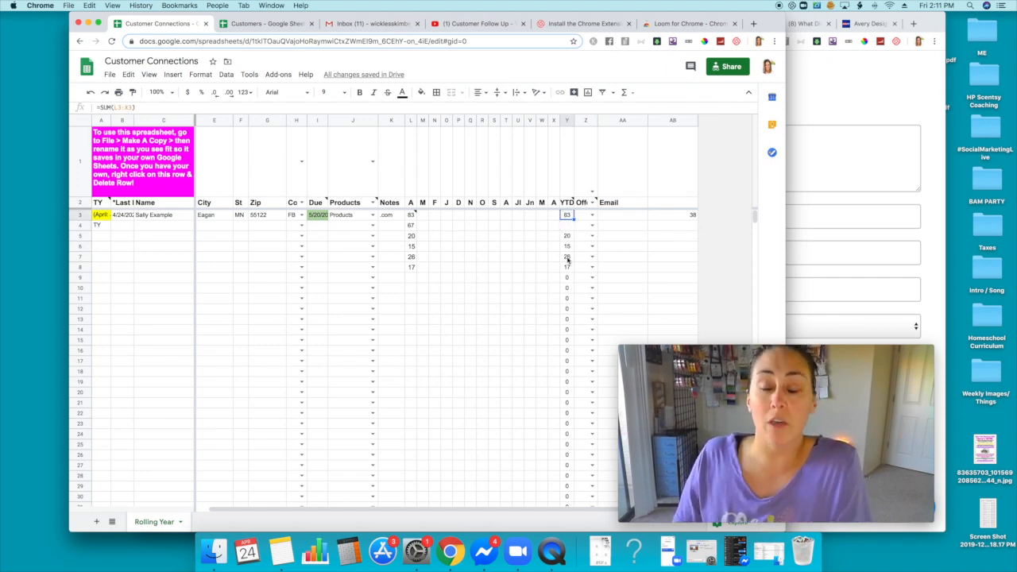
pyautogui.moveTo(567, 235)
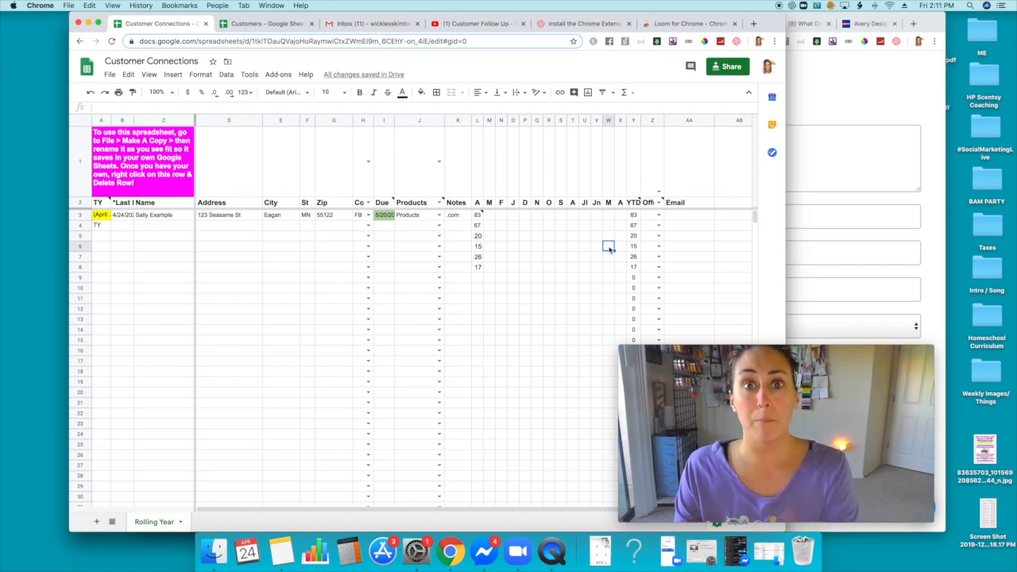
pyautogui.moveTo(429, 267)
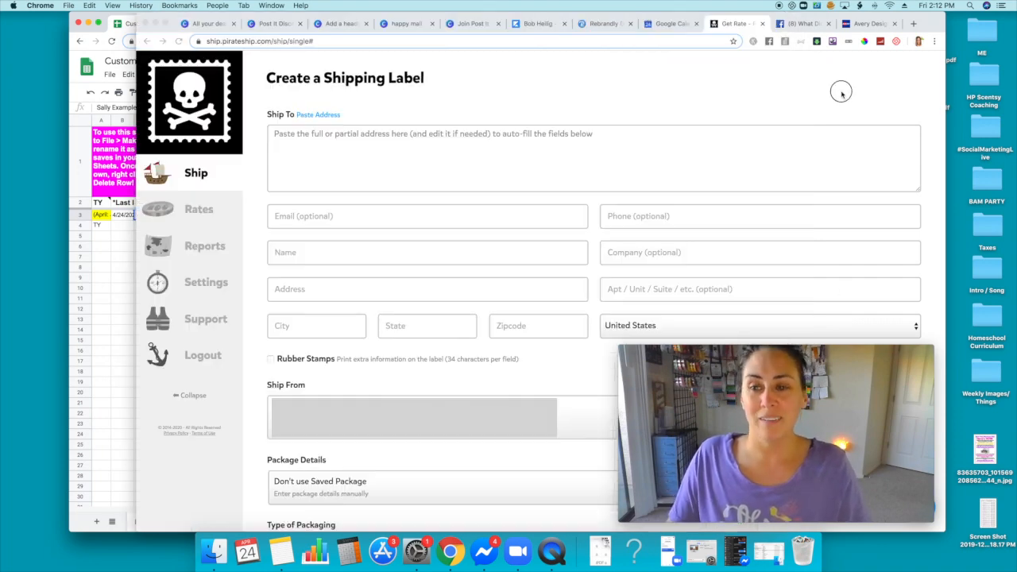
# Paste 'Sally Example 123 Seasame St Eagan MN 55122' into the Ship To box, auto-filling the fields.
pyautogui.click(594, 157)
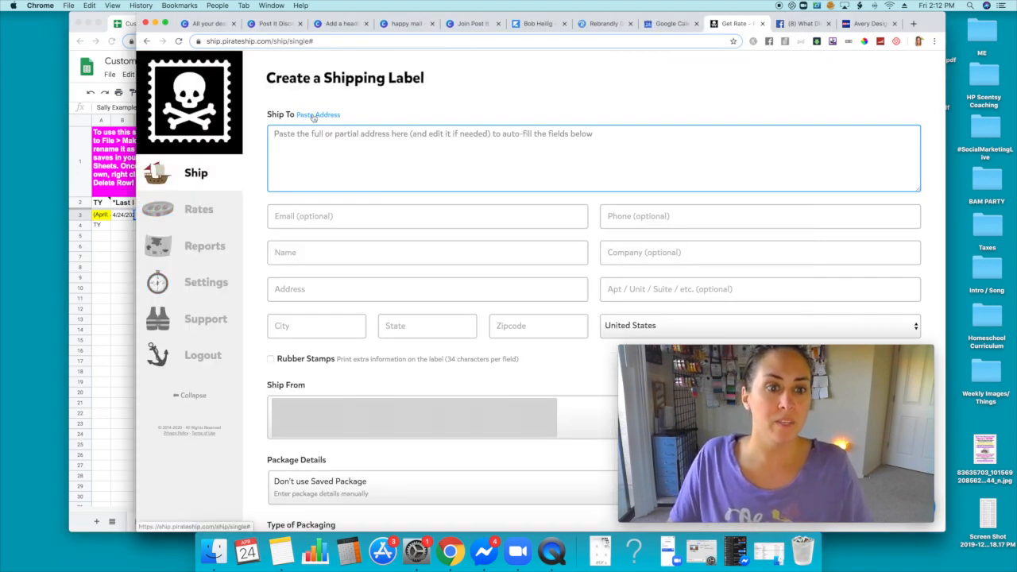
pyautogui.click(294, 133)
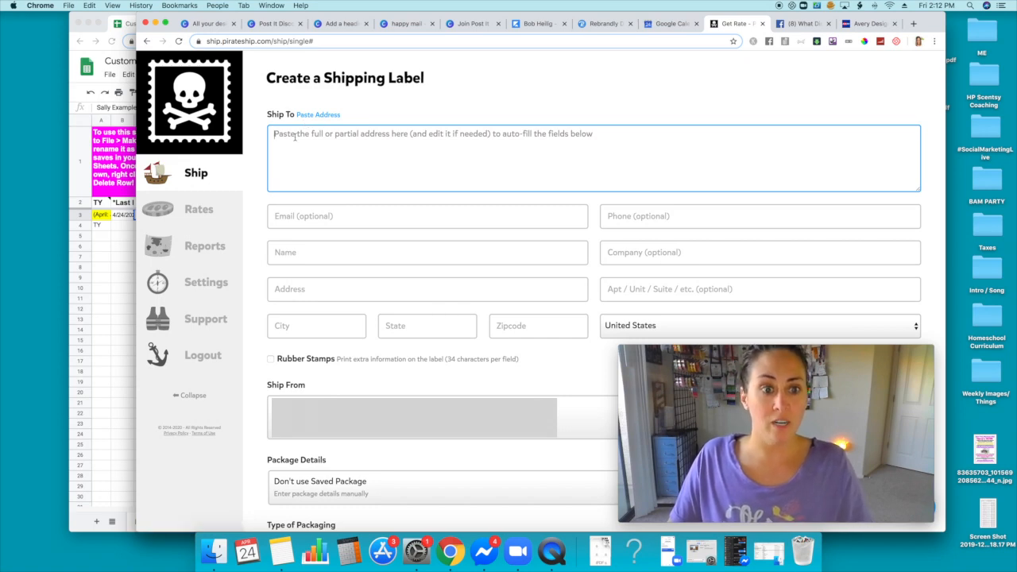
pyautogui.write('Sally Example 123 Seasame St Eagan MN 55122')
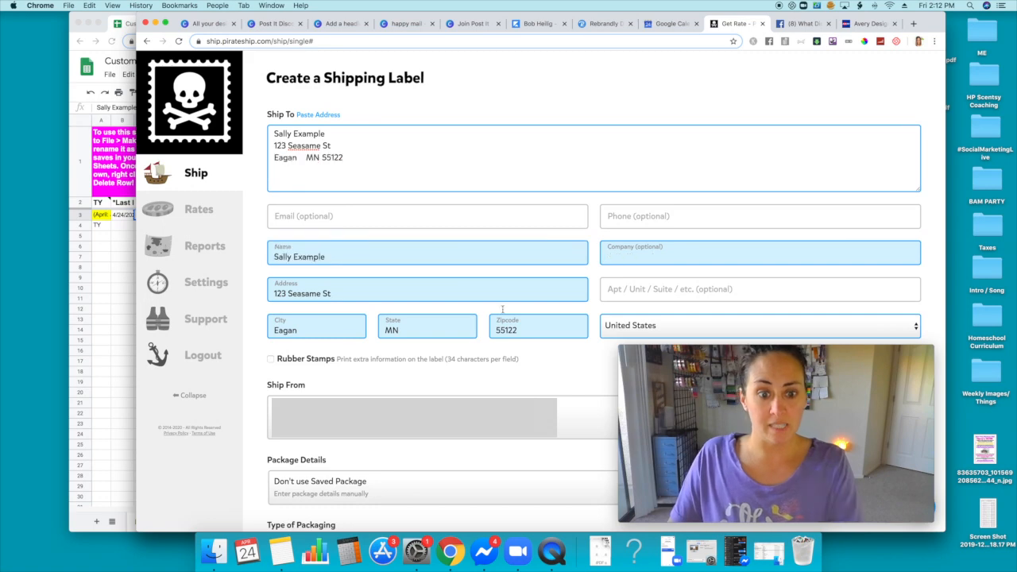
pyautogui.moveTo(547, 277)
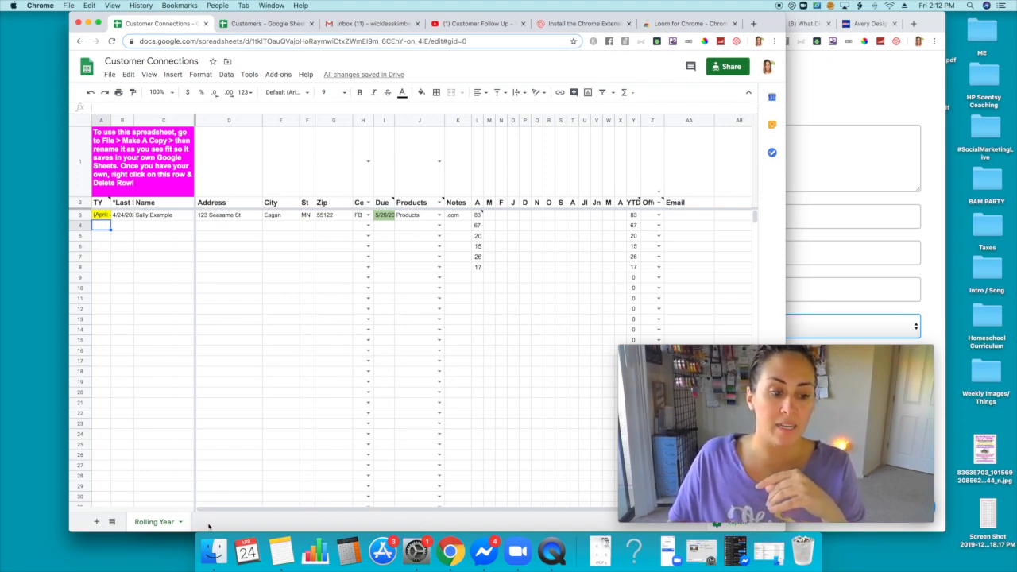
pyautogui.moveTo(543, 527)
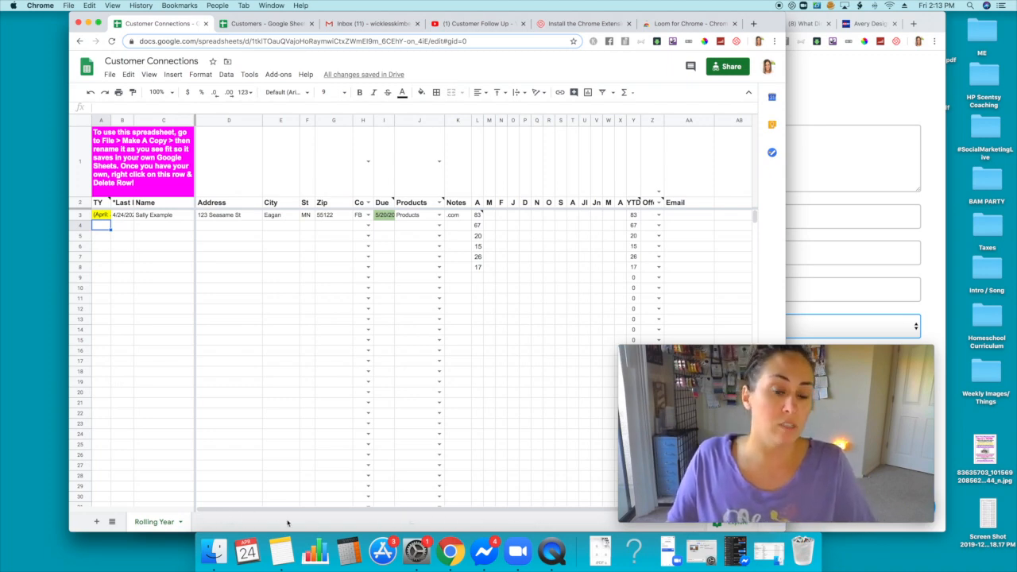
pyautogui.moveTo(508, 516)
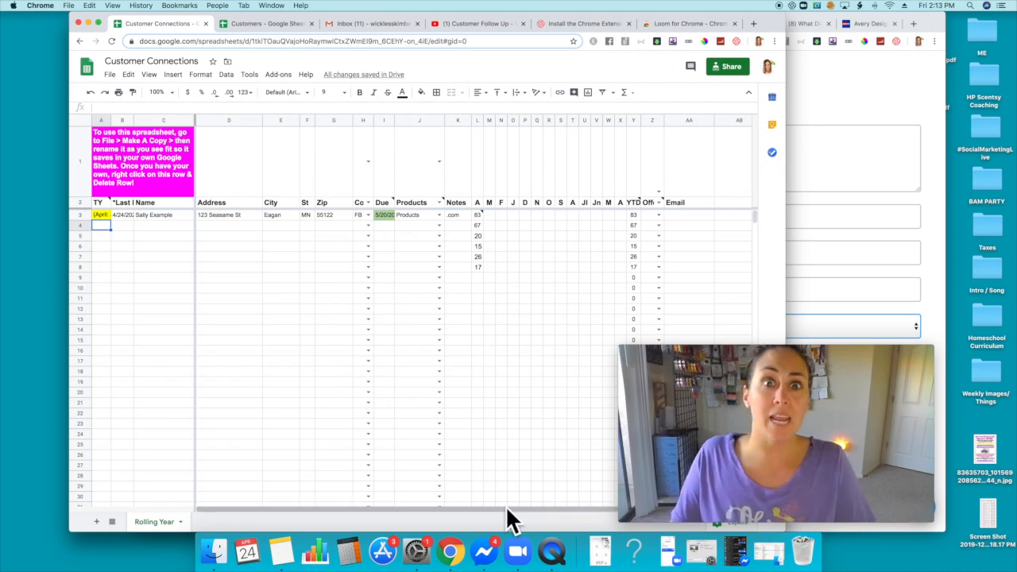